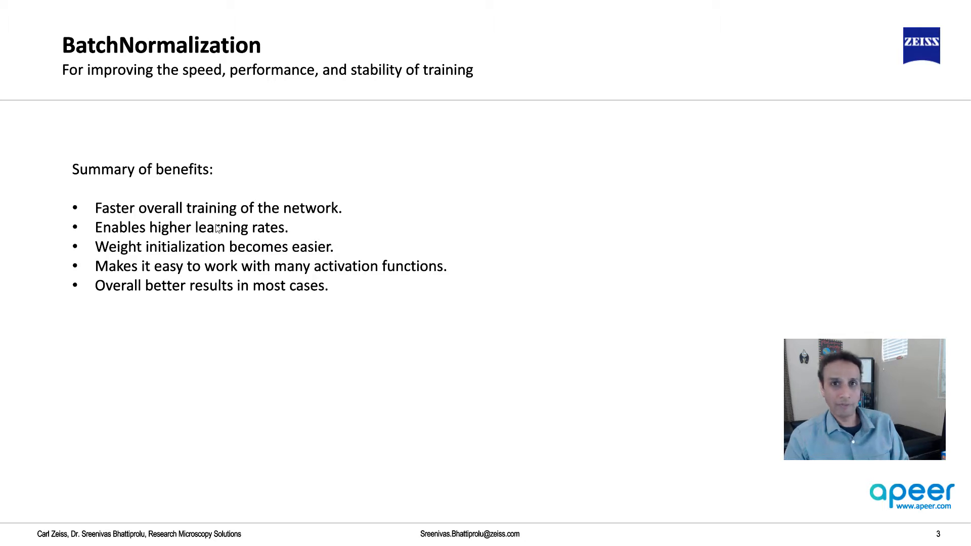
pyautogui.moveTo(326, 241)
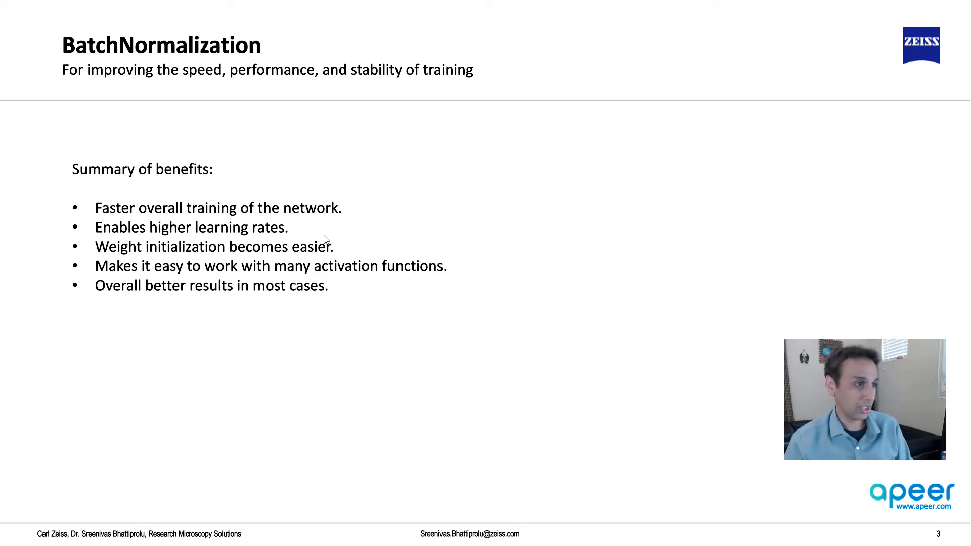
pyautogui.moveTo(190, 240)
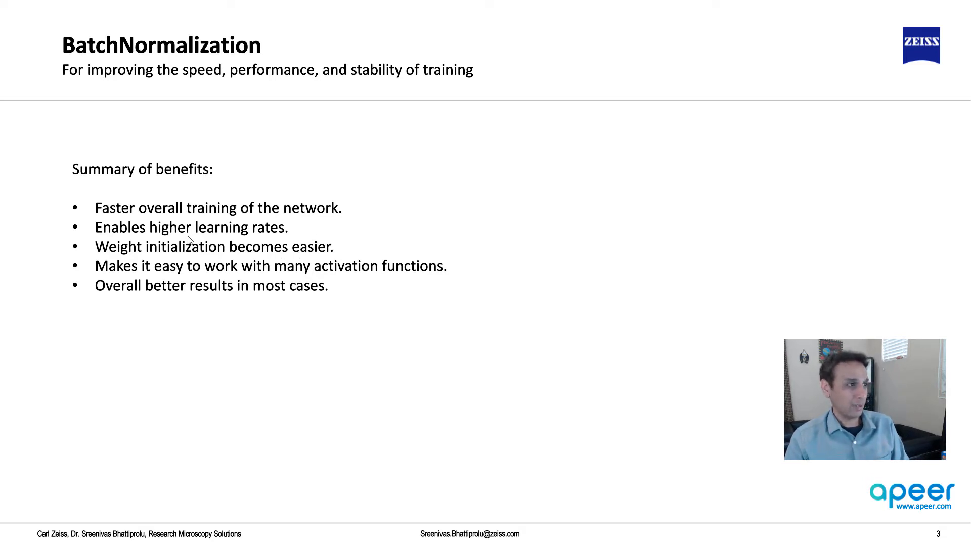
pyautogui.moveTo(273, 301)
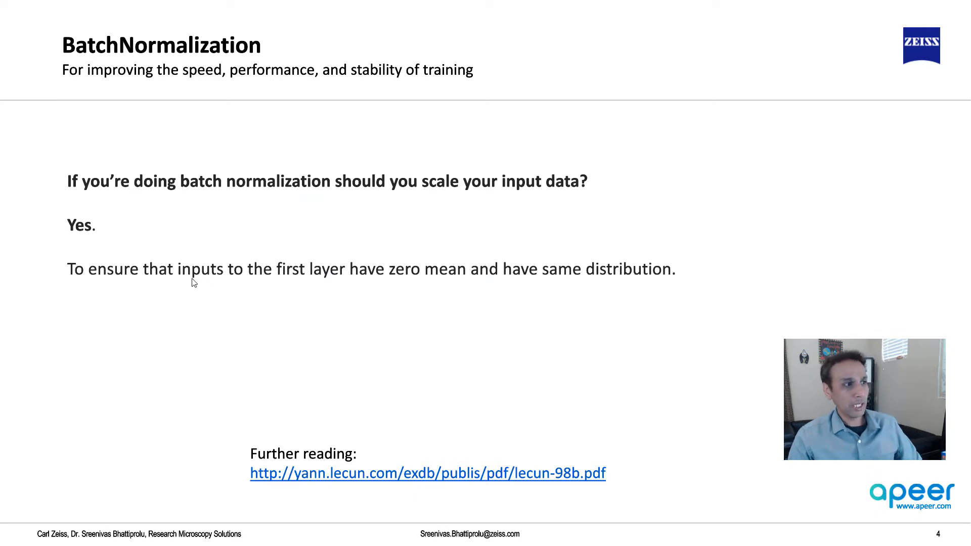
pyautogui.moveTo(303, 210)
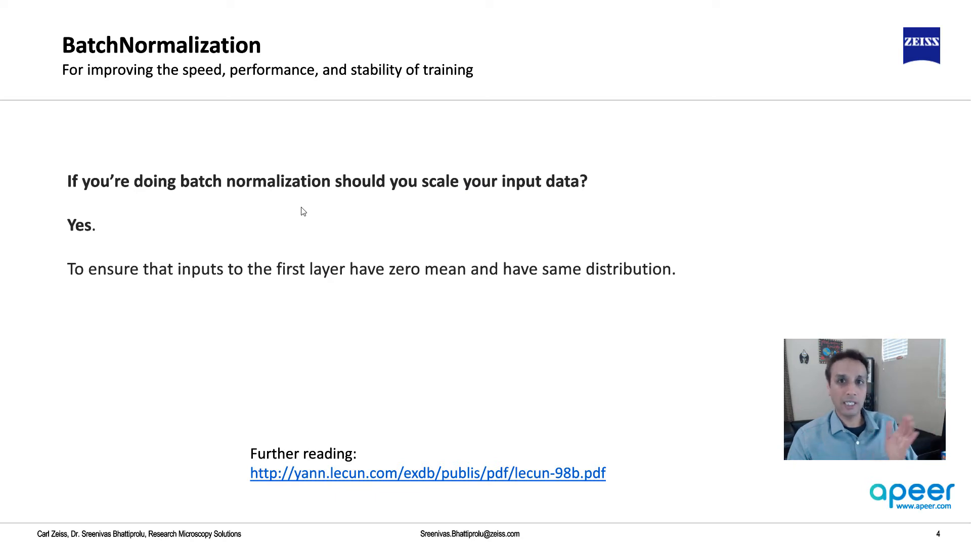
pyautogui.moveTo(449, 197)
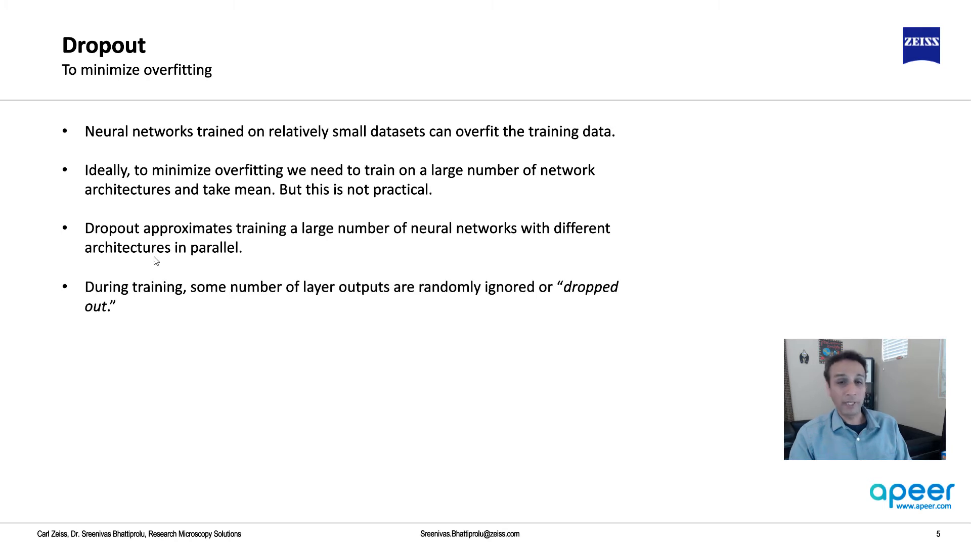
pyautogui.moveTo(223, 303)
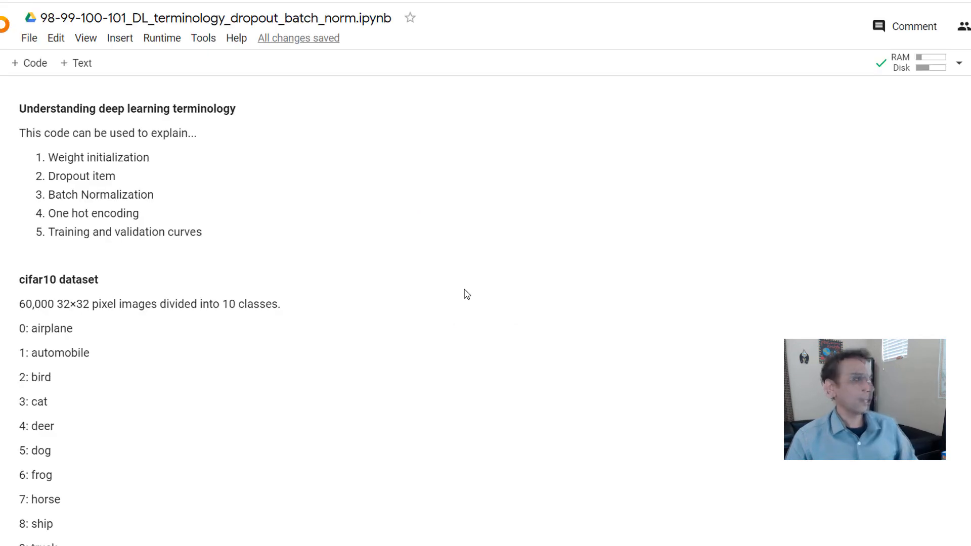
pyautogui.moveTo(426, 304)
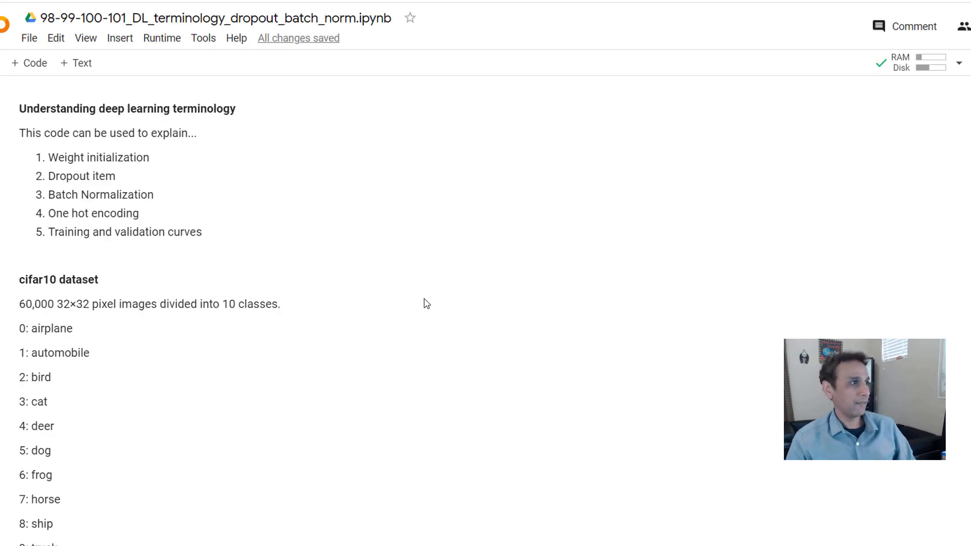
pyautogui.moveTo(212, 189)
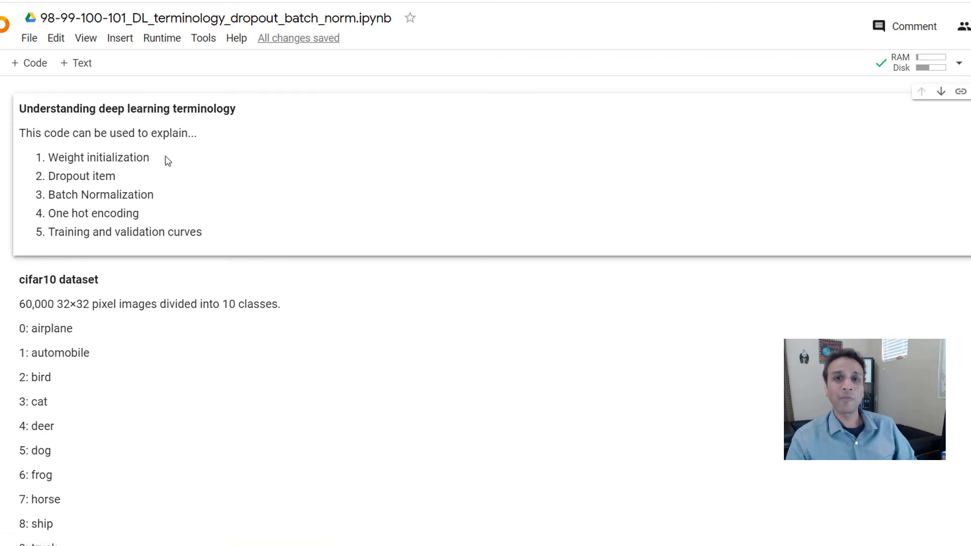
pyautogui.moveTo(183, 157)
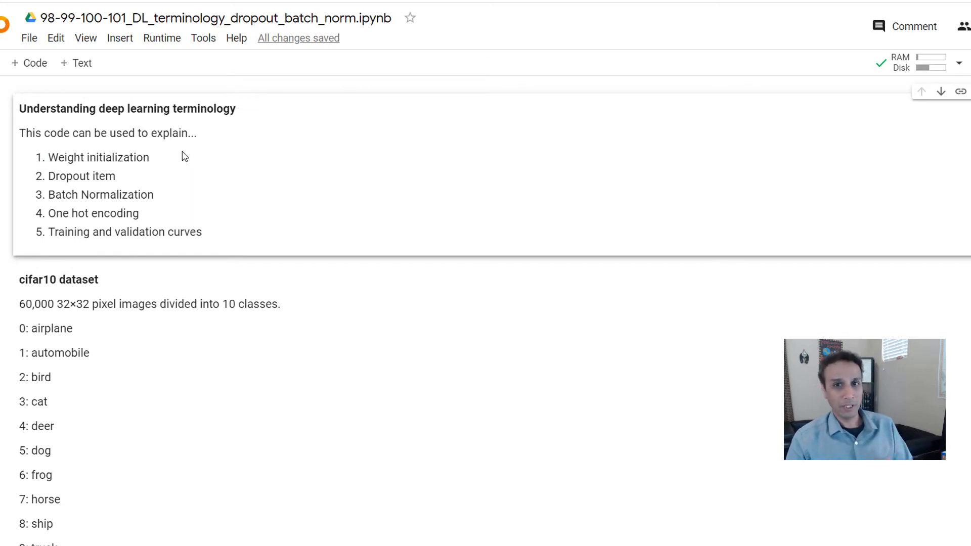
pyautogui.moveTo(153, 157)
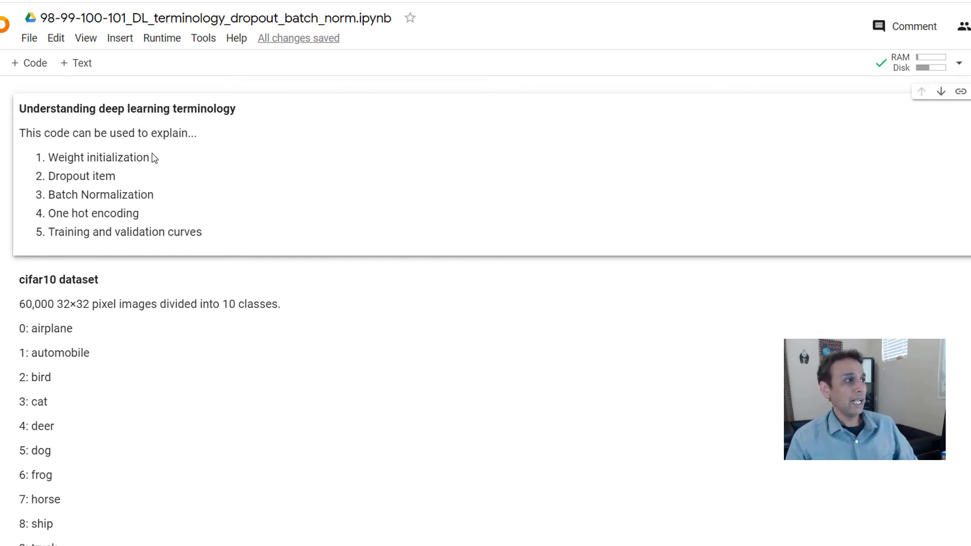
pyautogui.doubleClick(75, 176)
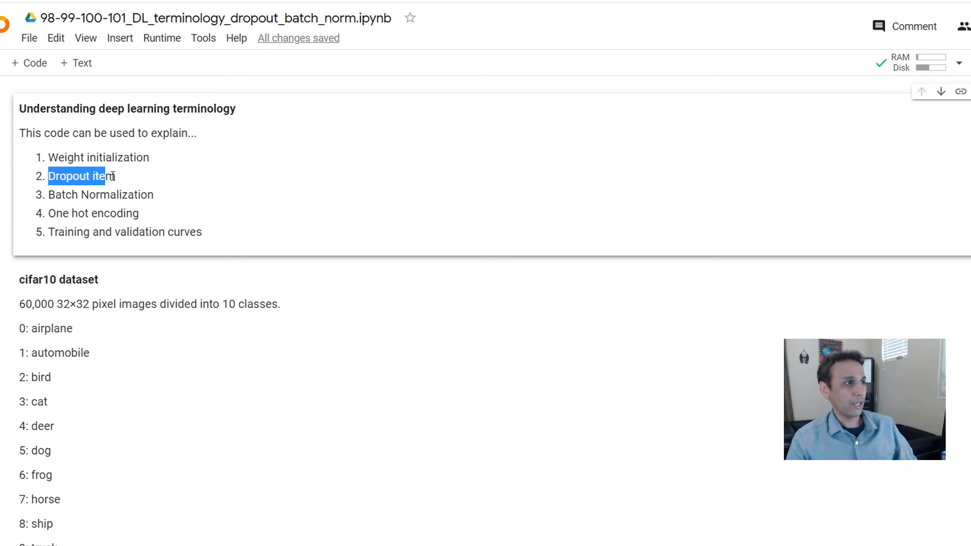
pyautogui.click(180, 203)
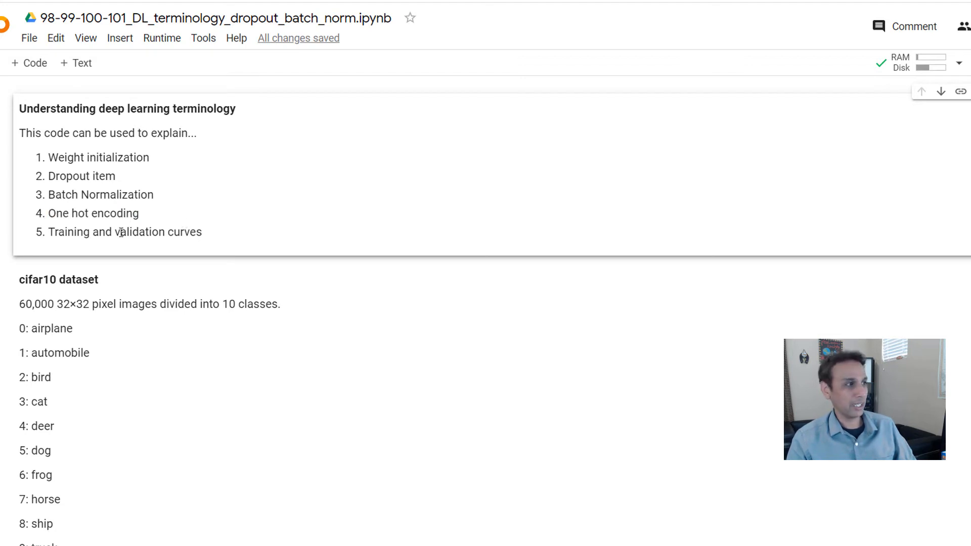
pyautogui.moveTo(141, 179)
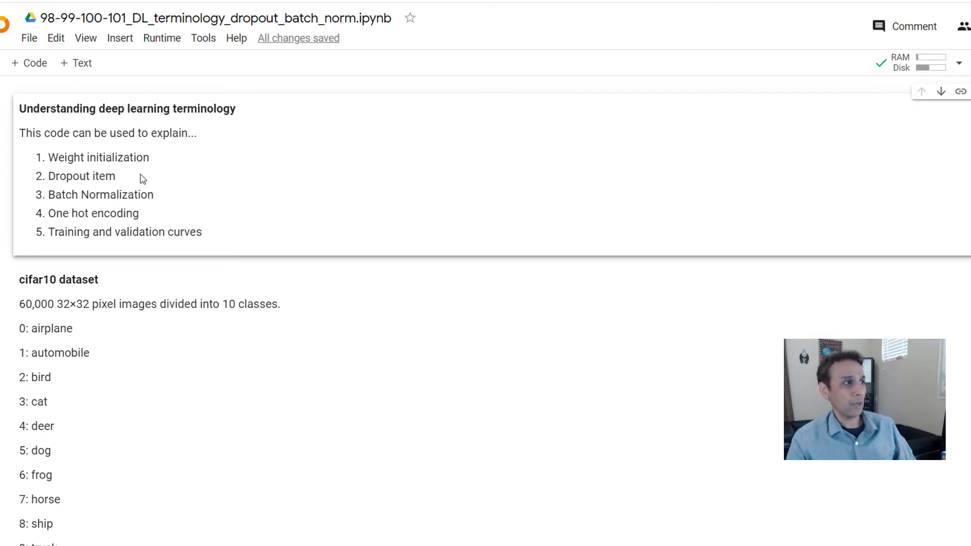
# - Run the Keras imports cell, then load CIFAR-10: 50,000 training and 10,000 test 32×32×3 images
pyautogui.scroll(-3)
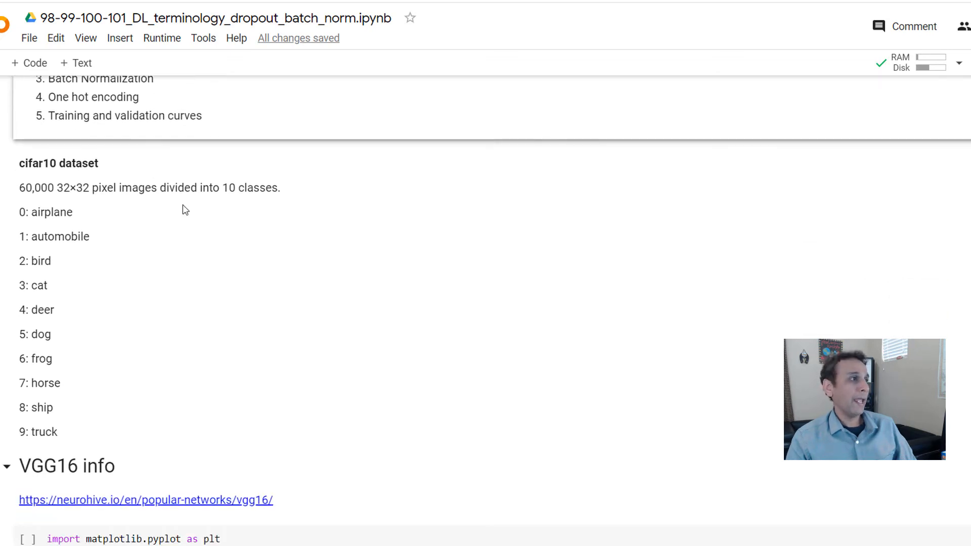
pyautogui.moveTo(169, 201)
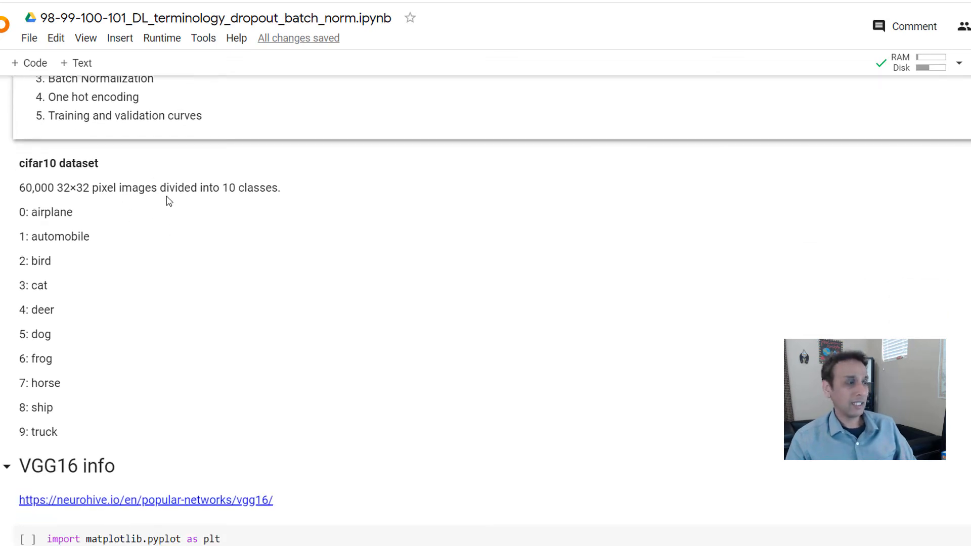
pyautogui.moveTo(88, 183)
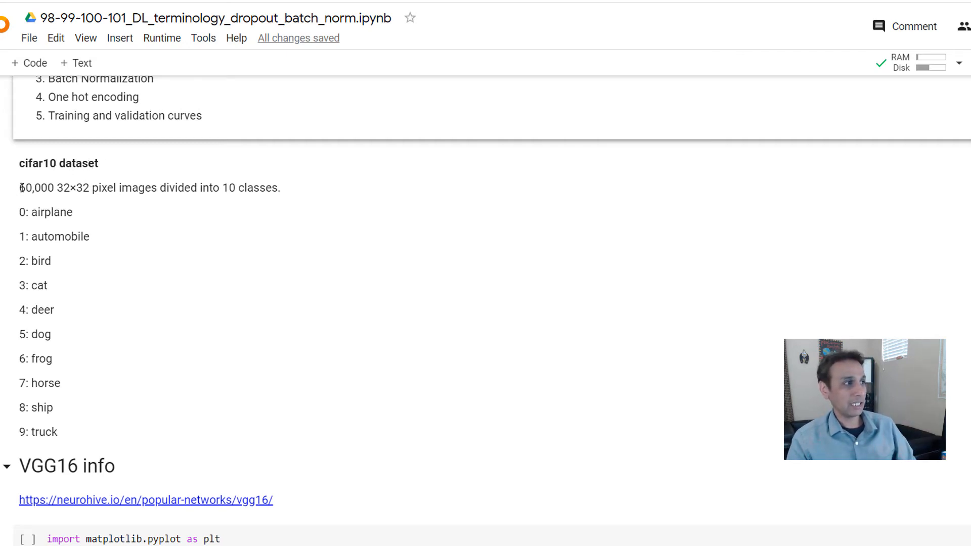
pyautogui.doubleClick(64, 187)
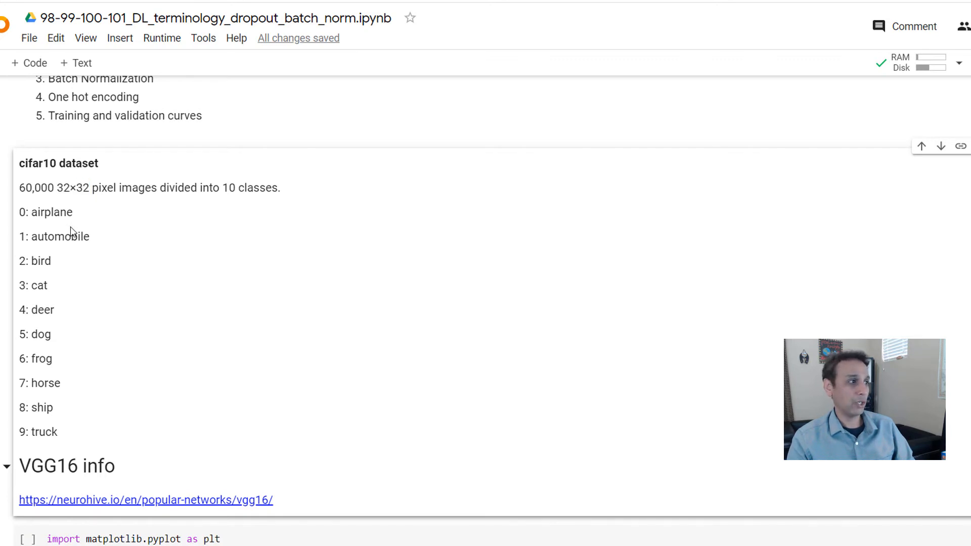
pyautogui.scroll(-3)
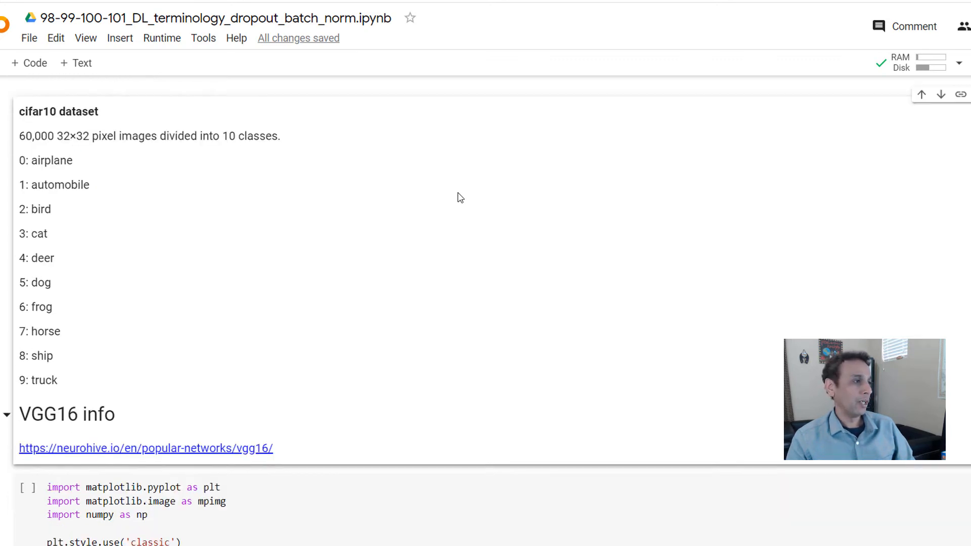
pyautogui.scroll(-3)
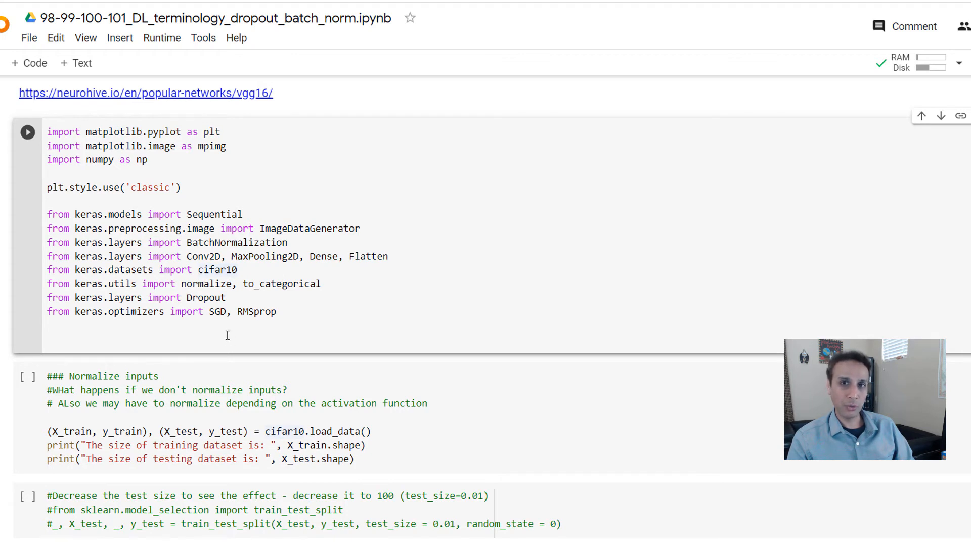
pyautogui.moveTo(224, 344)
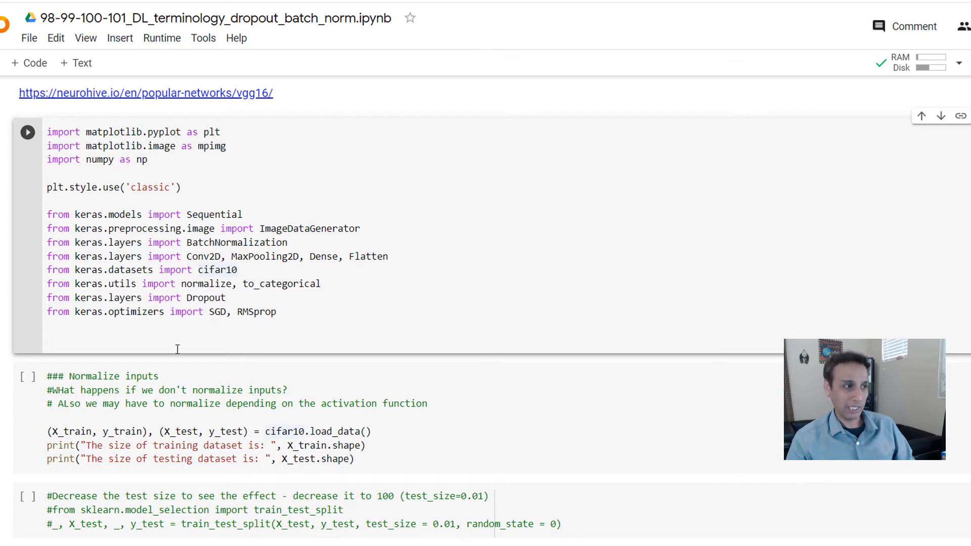
pyautogui.moveTo(227, 291)
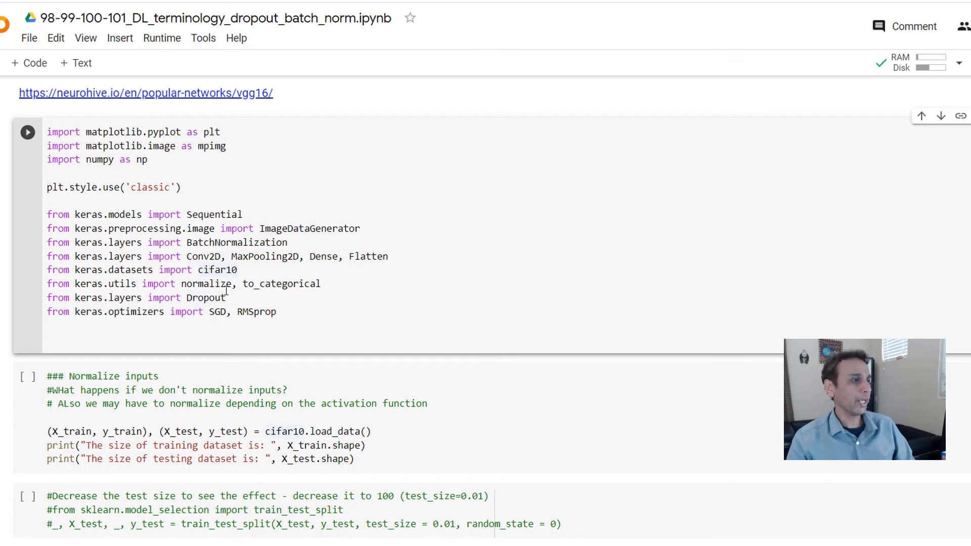
pyautogui.scroll(-3)
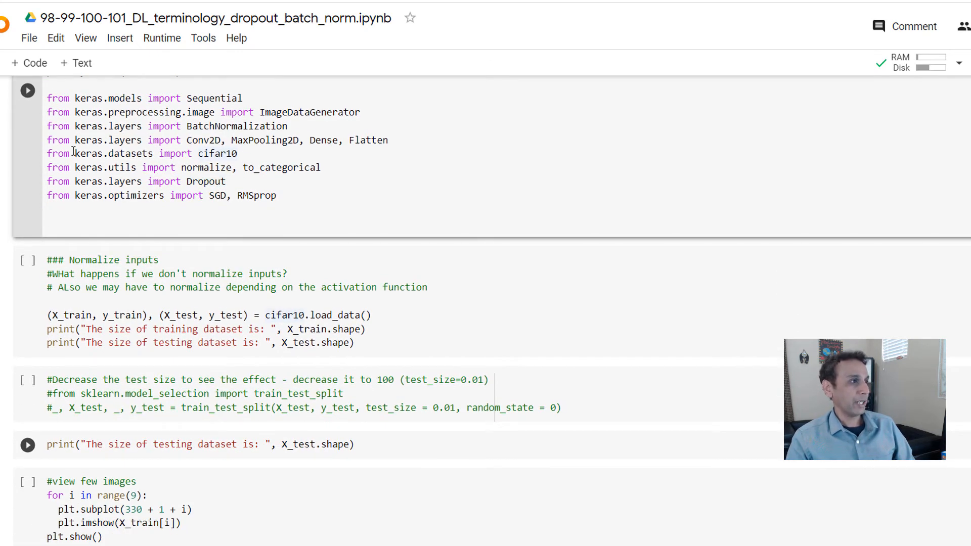
pyautogui.click(237, 154)
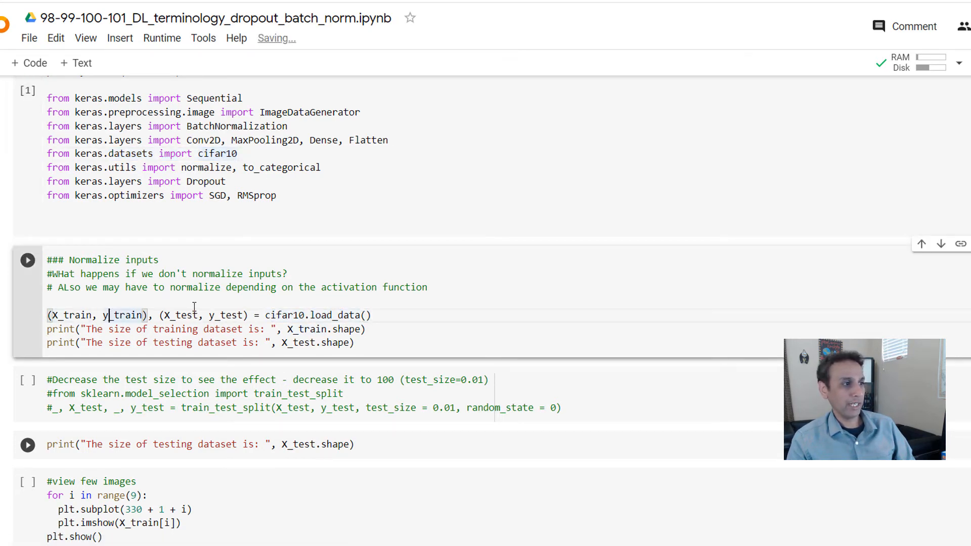
pyautogui.click(27, 259)
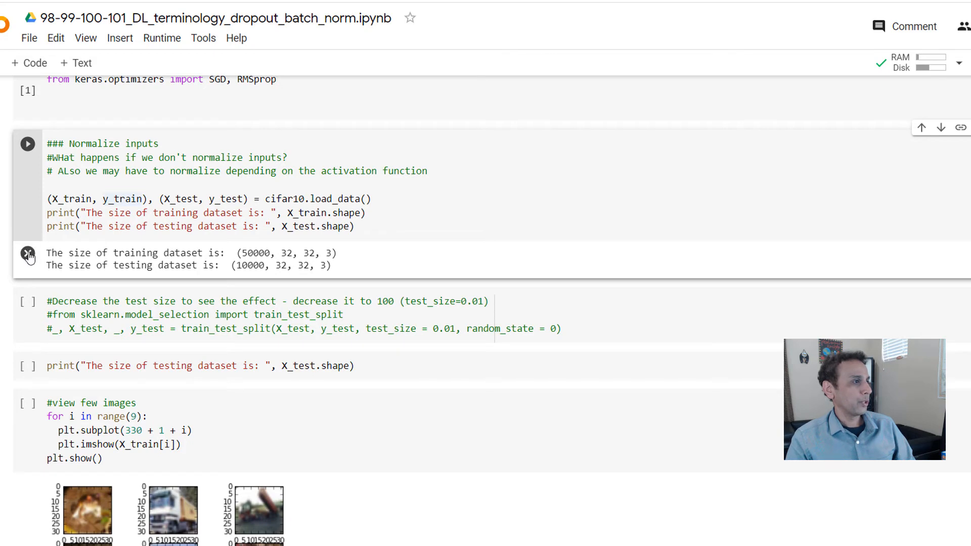
pyautogui.doubleClick(259, 253)
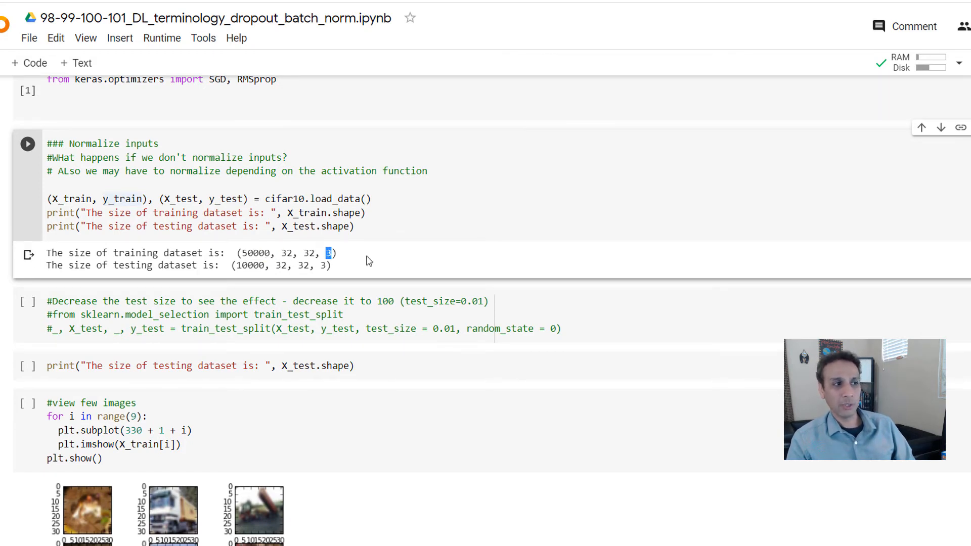
pyautogui.moveTo(390, 265)
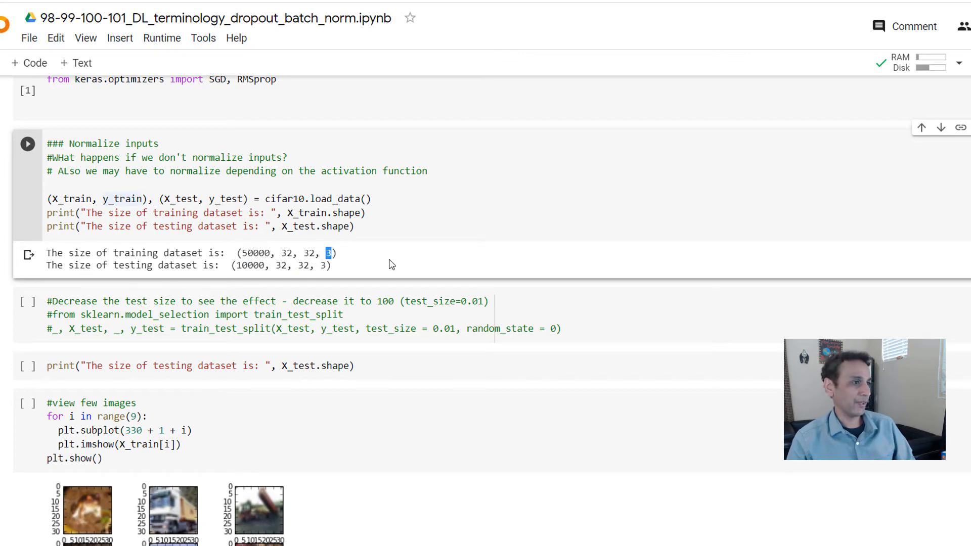
# - Run the '#view few images' cell to show a grid of nine CIFAR-10 training images
pyautogui.scroll(-3)
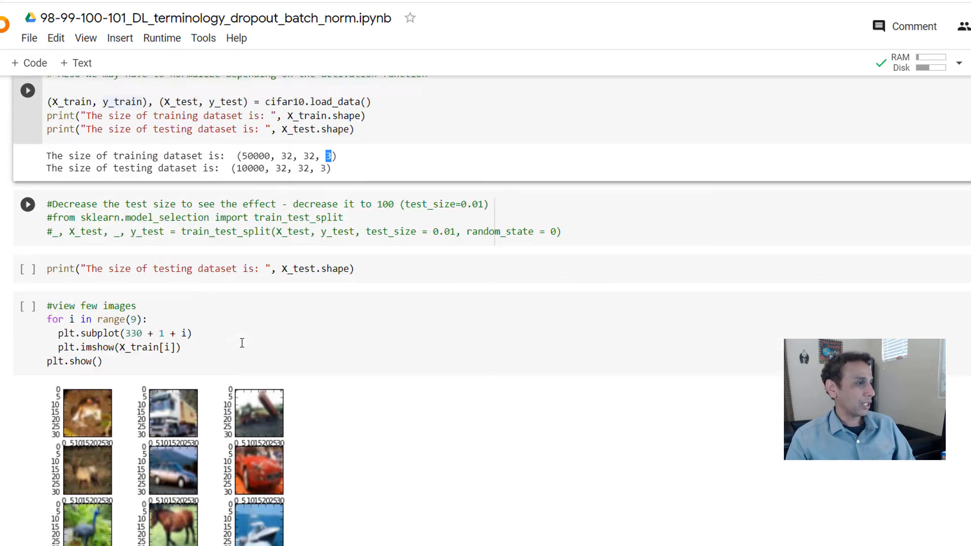
pyautogui.click(28, 286)
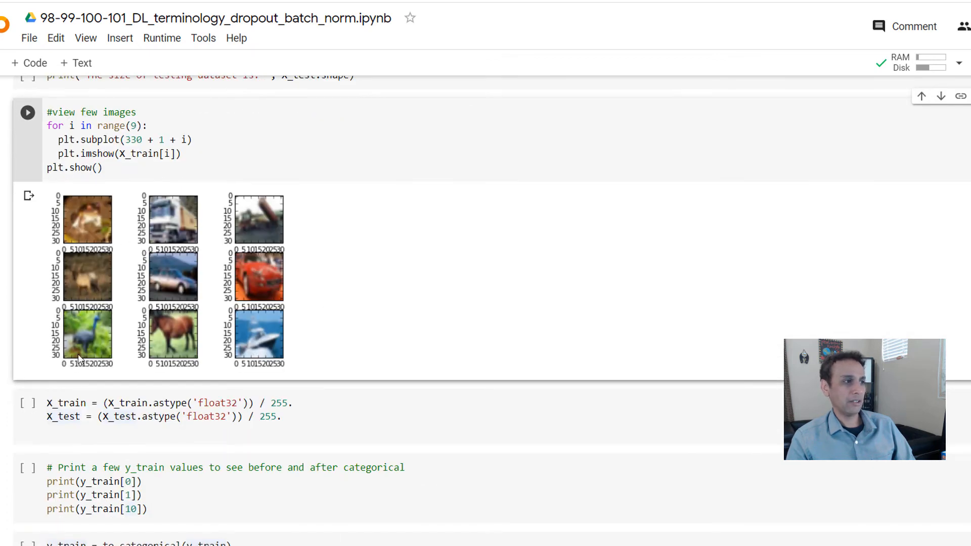
pyautogui.moveTo(304, 296)
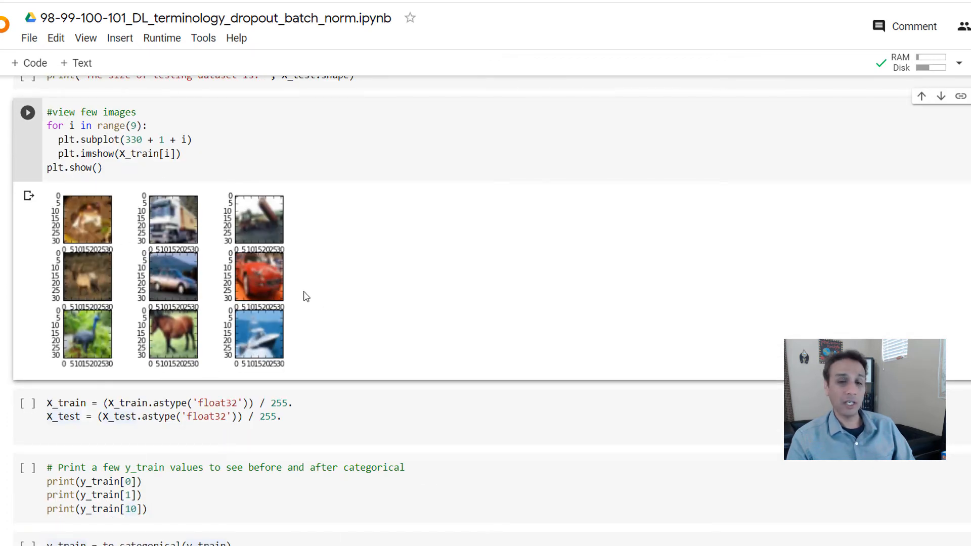
pyautogui.scroll(-3)
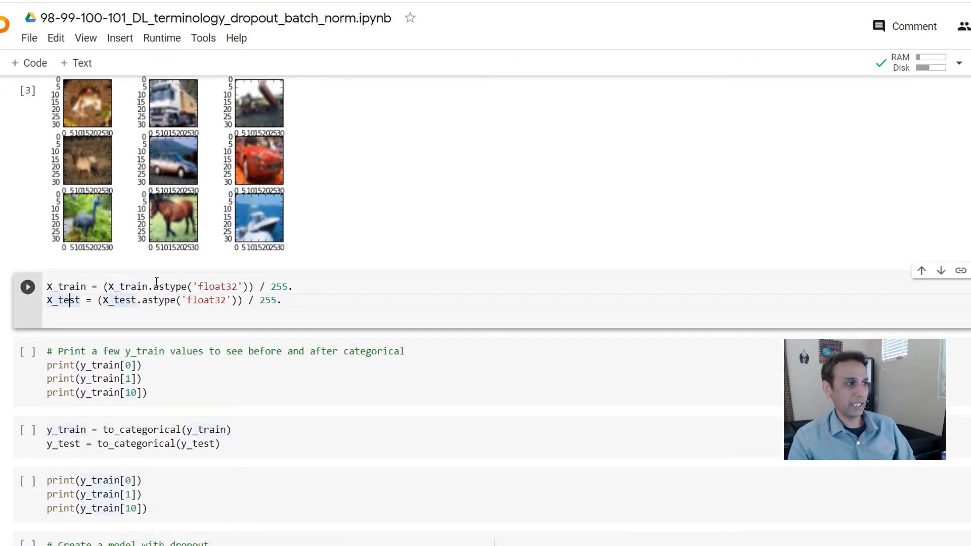
pyautogui.moveTo(127, 287)
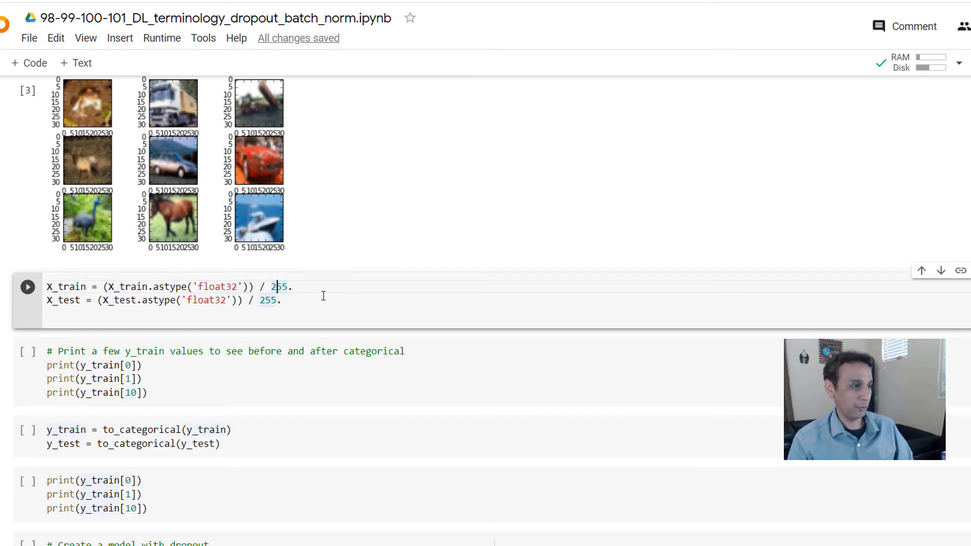
# - Run the pixel-scaling and to_categorical cells, then print the one-hot encoded training labels
pyautogui.scroll(-3)
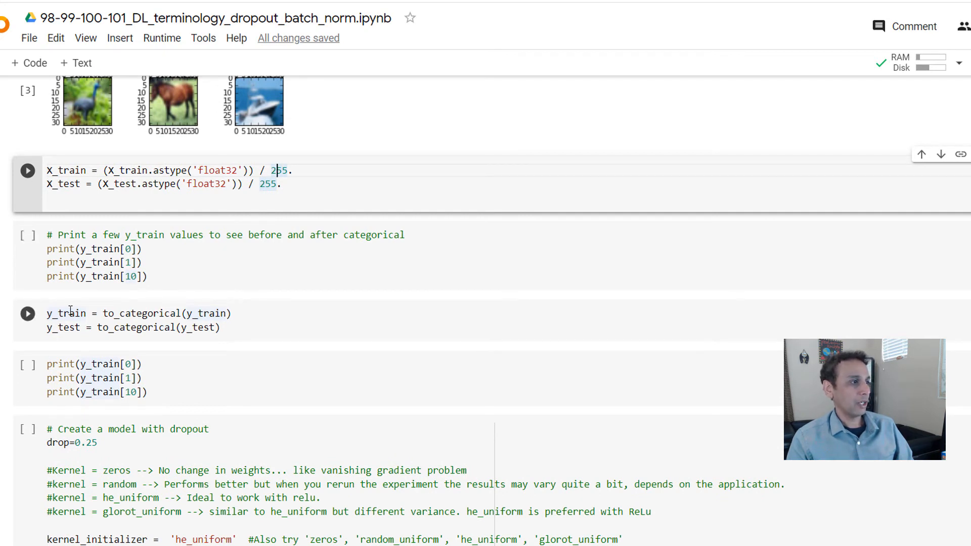
pyautogui.click(28, 171)
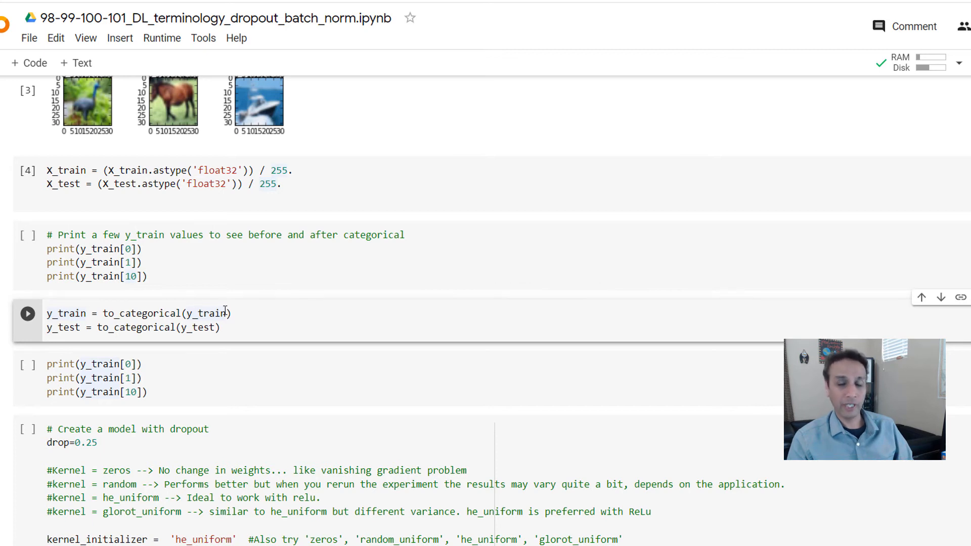
pyautogui.moveTo(110, 307)
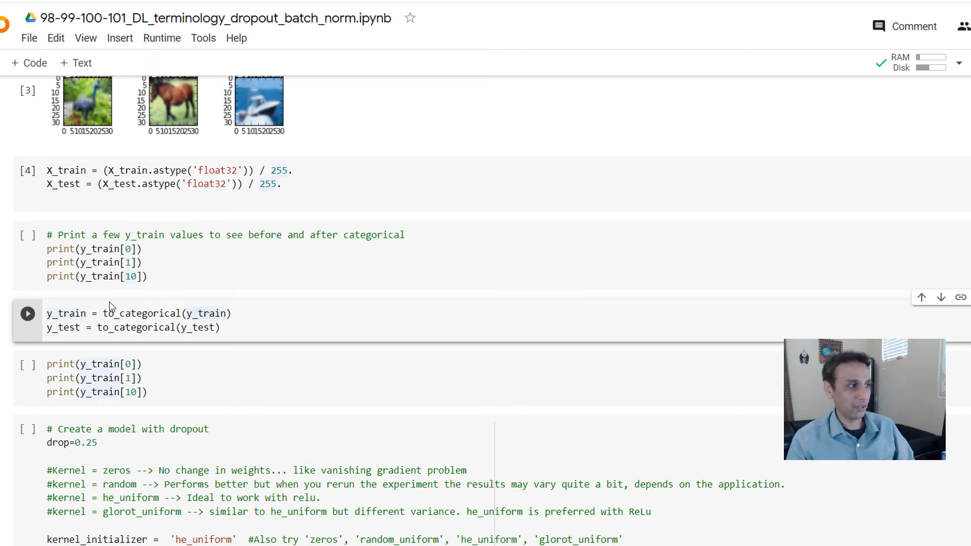
pyautogui.click(28, 312)
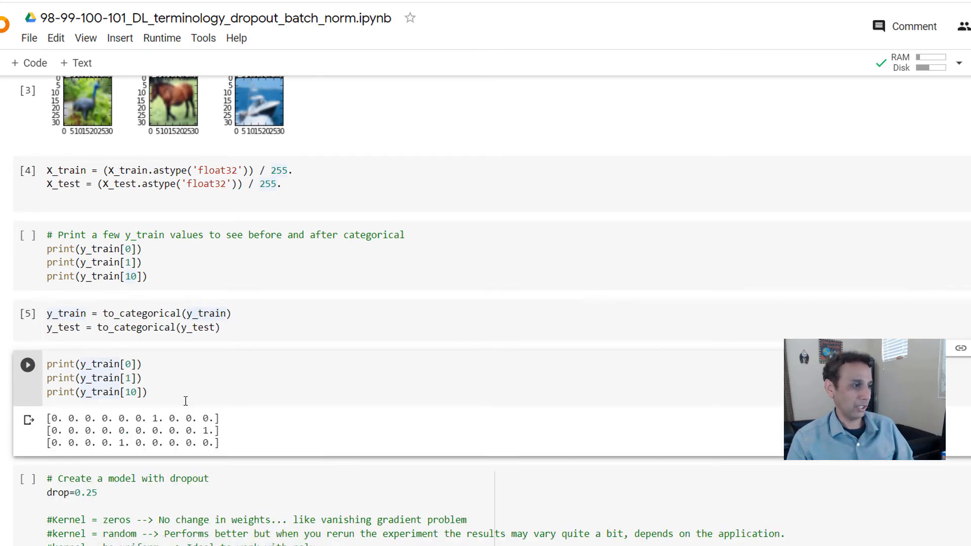
# - Change the model cell's drop value from 0.25 to 0.0, highlighting kernel_initializer and padding
pyautogui.scroll(-3)
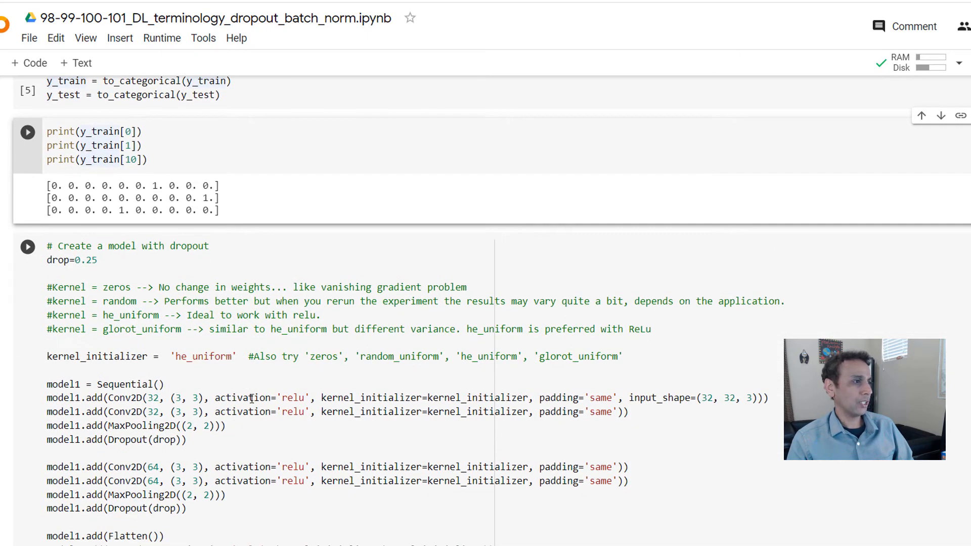
pyautogui.scroll(-3)
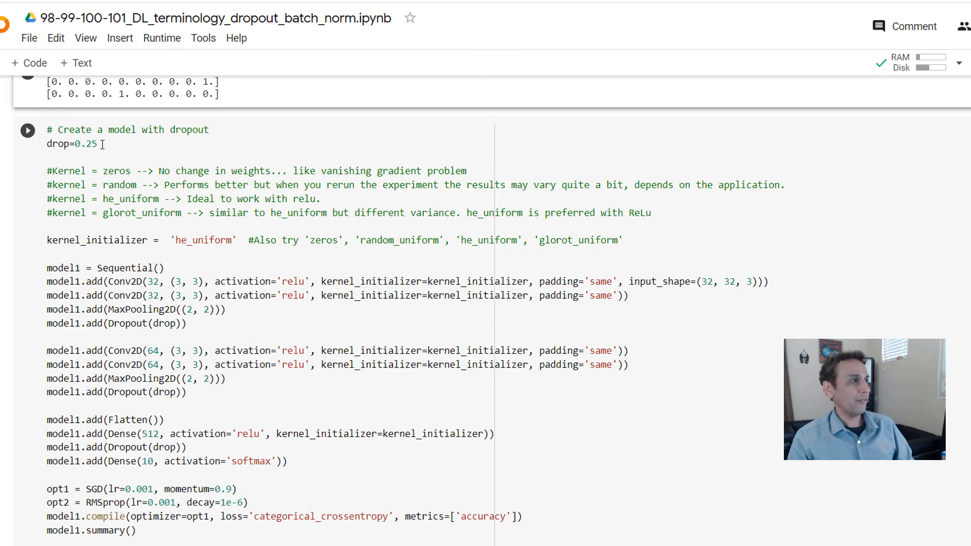
pyautogui.write('0.0')
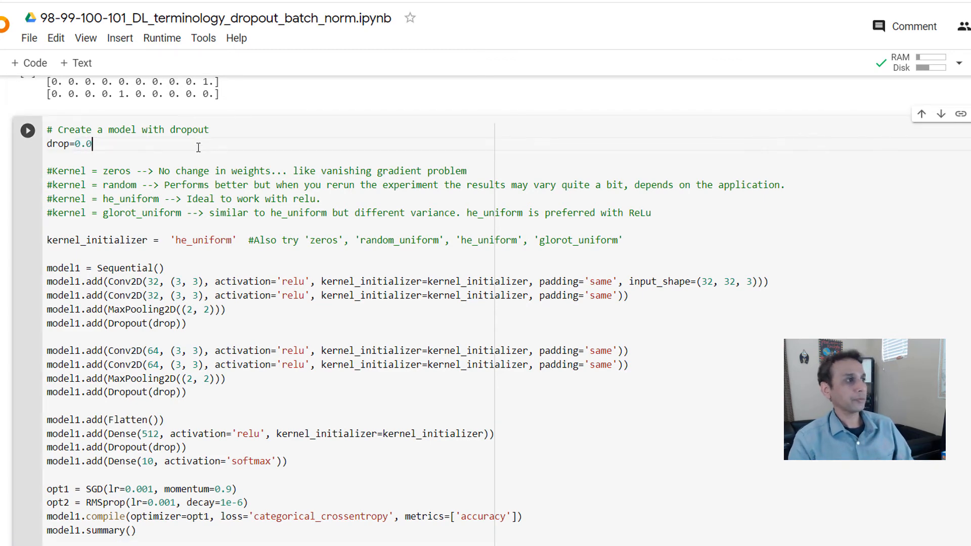
pyautogui.scroll(-3)
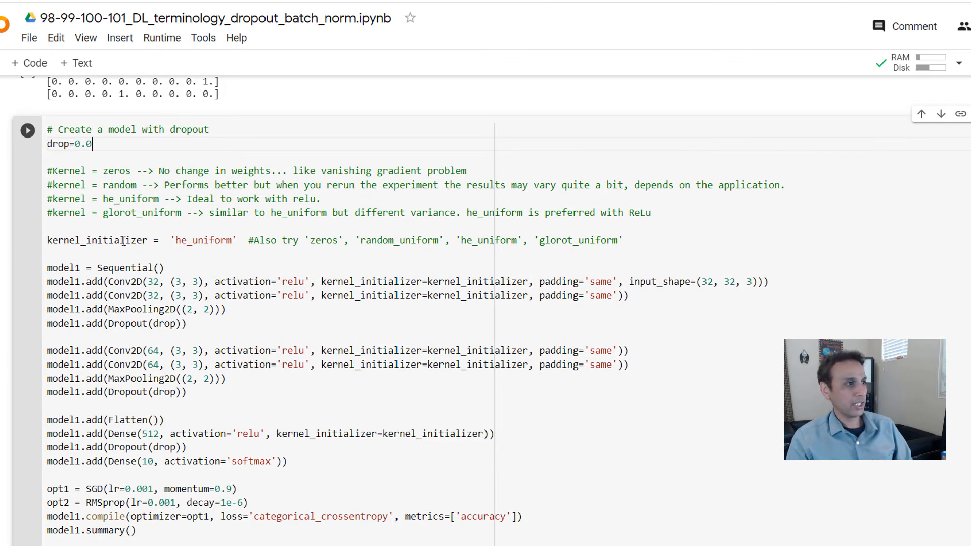
pyautogui.doubleClick(202, 240)
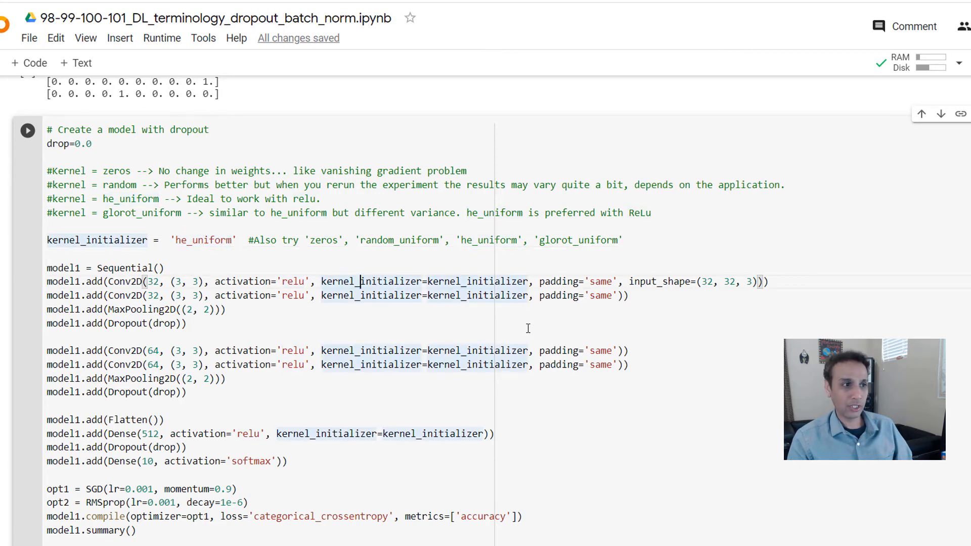
pyautogui.doubleClick(126, 281)
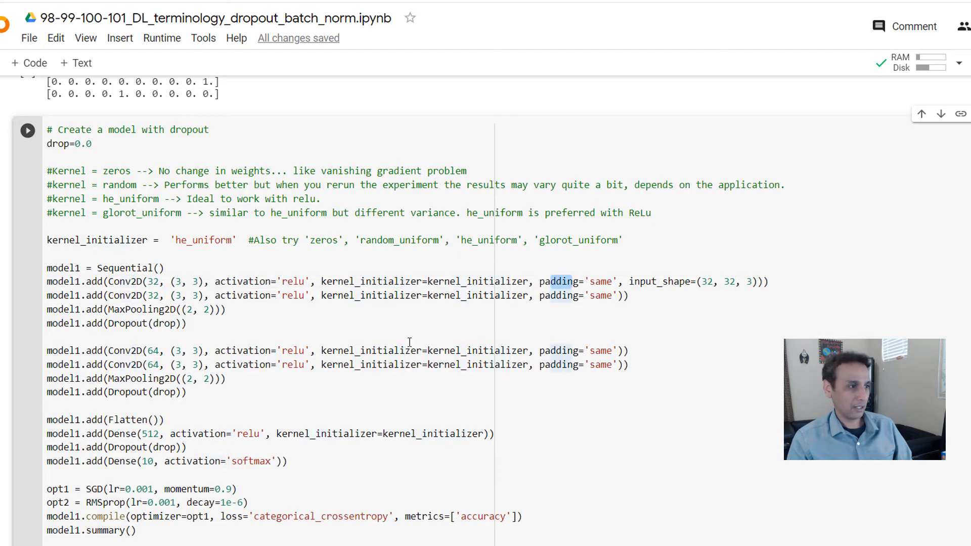
pyautogui.scroll(-3)
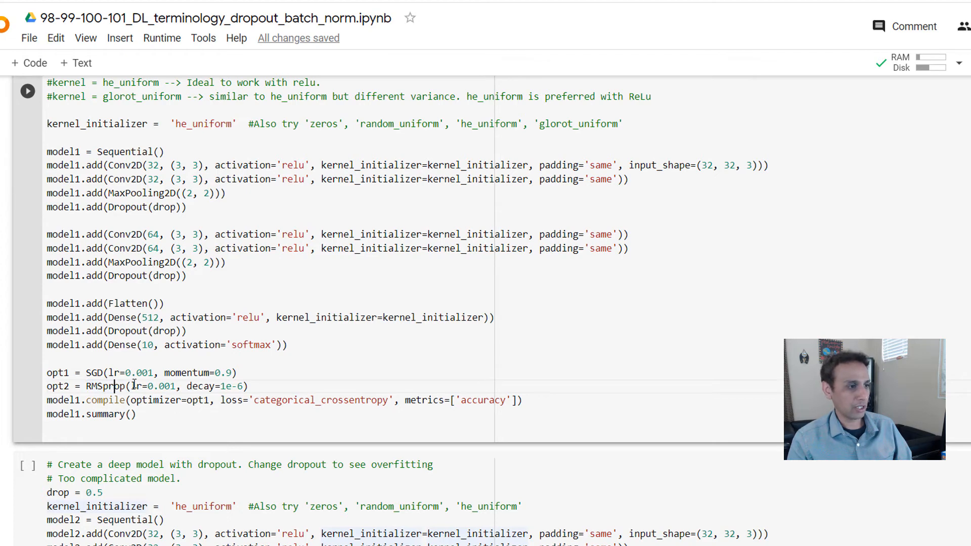
# - Highlight MaxPooling2D, Dropout and the drop variable, then run the model cell to print its summary
pyautogui.scroll(3)
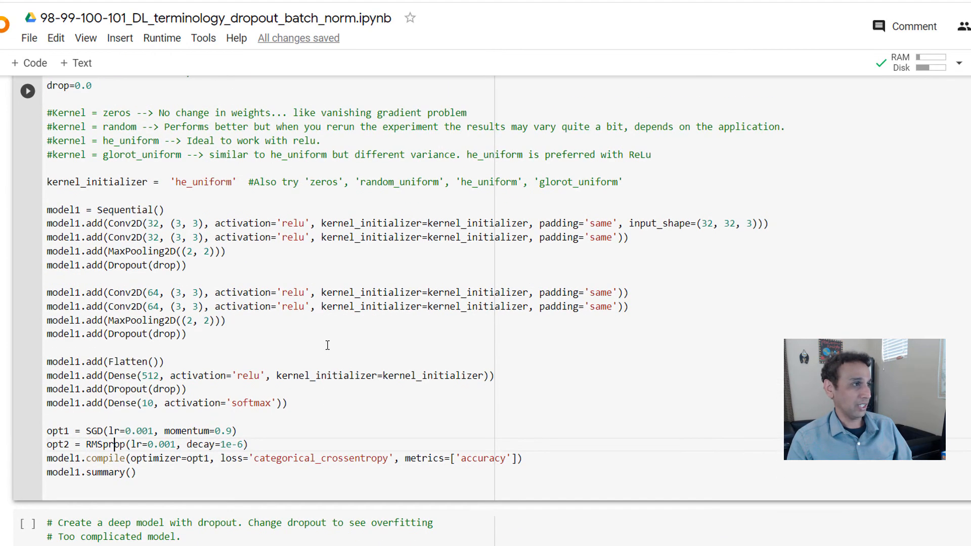
pyautogui.scroll(3)
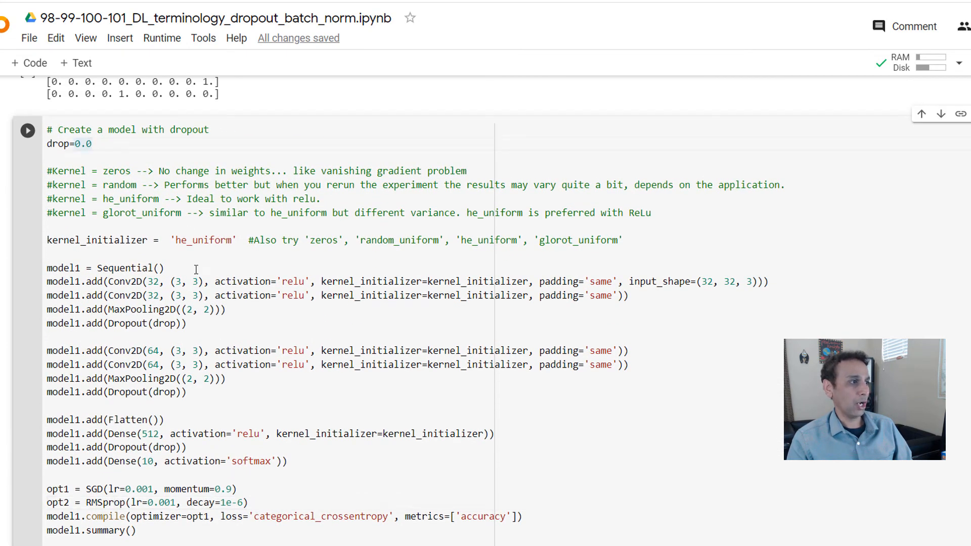
pyautogui.doubleClick(124, 281)
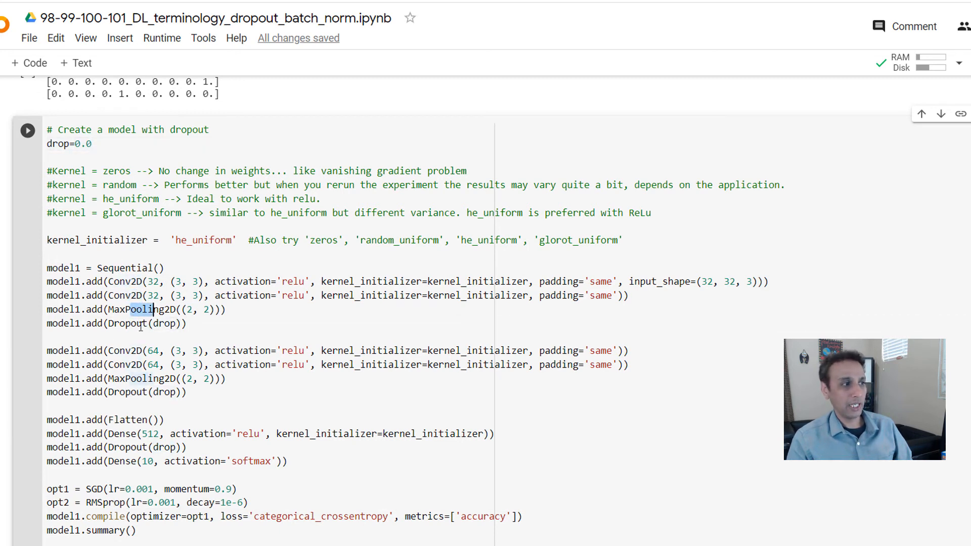
pyautogui.doubleClick(127, 323)
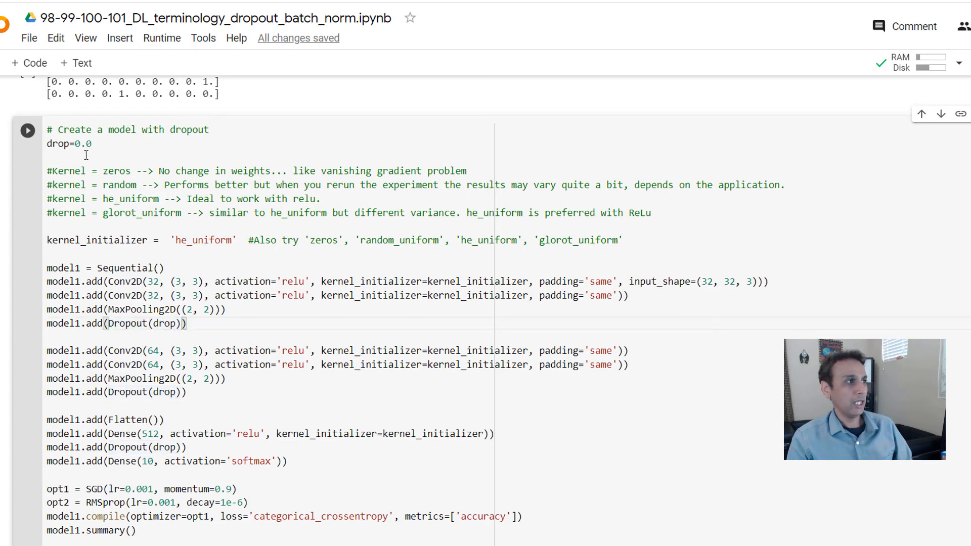
pyautogui.click(91, 144)
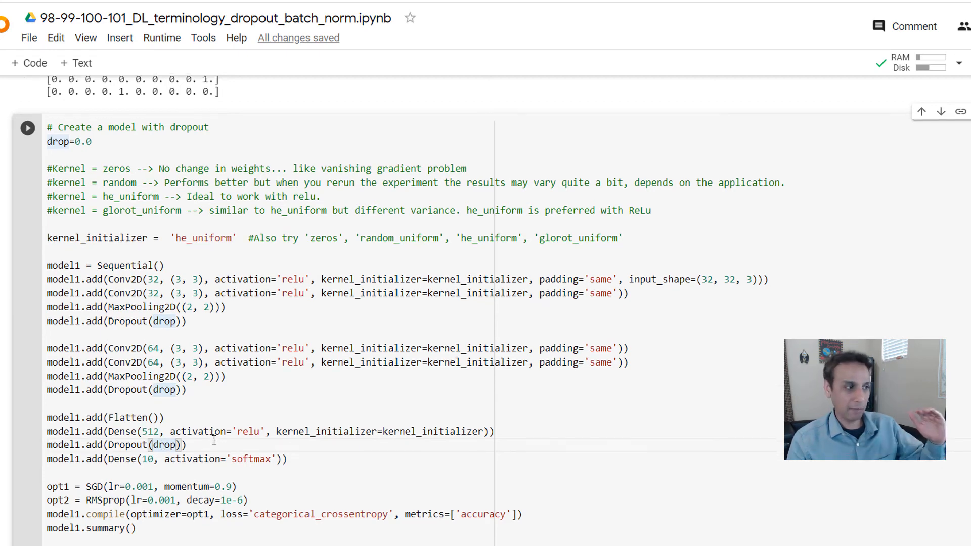
pyautogui.scroll(-3)
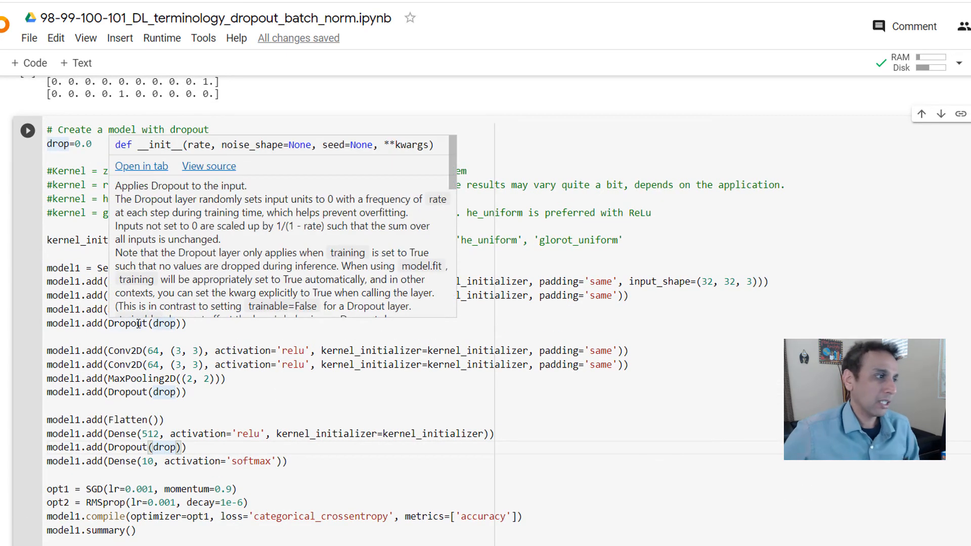
pyautogui.click(173, 347)
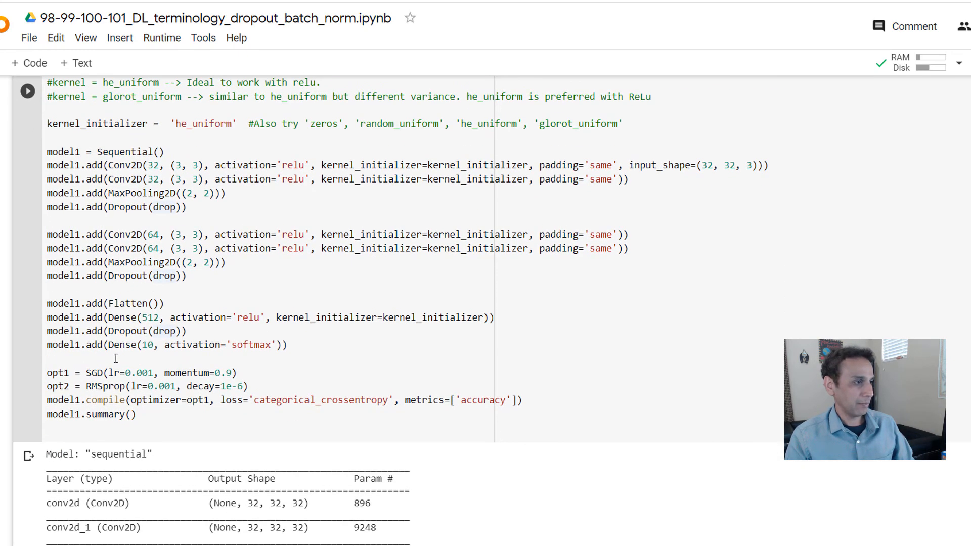
pyautogui.scroll(-3)
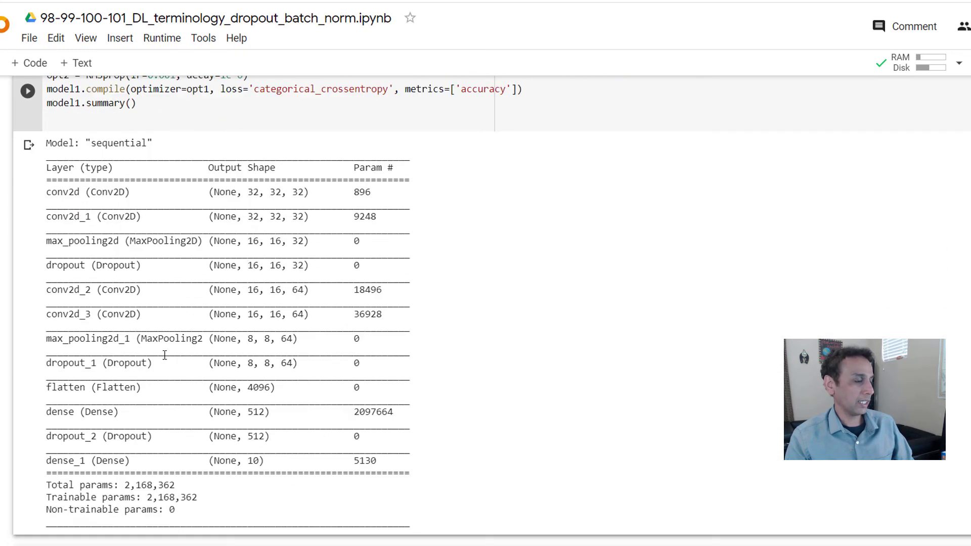
pyautogui.scroll(-3)
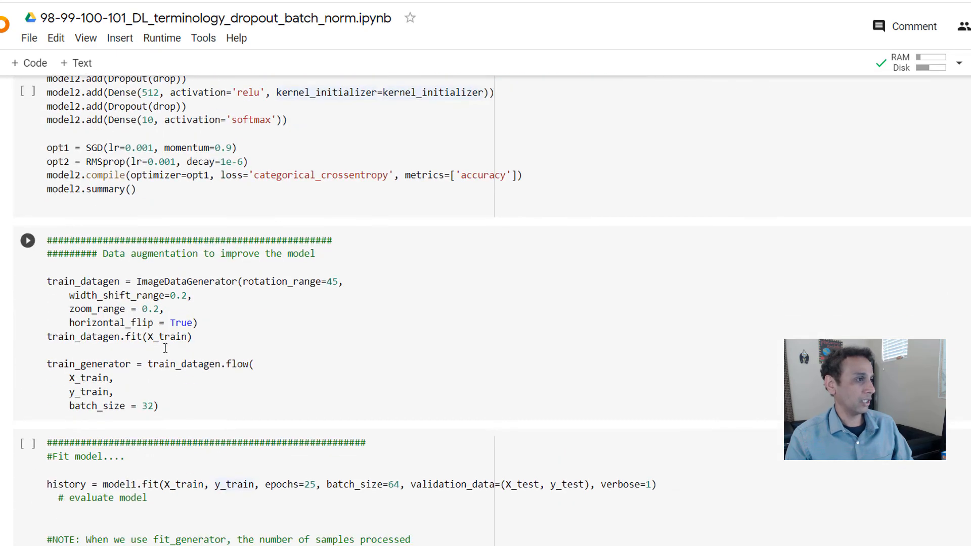
pyautogui.scroll(-3)
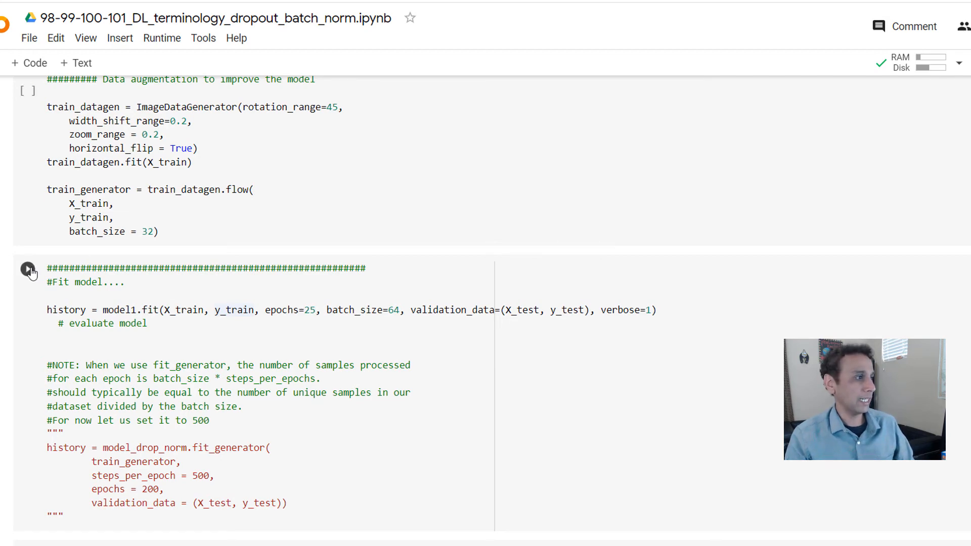
# - Run the '#Fit model' cell to train model1 for 25 epochs, validating on test data
pyautogui.click(27, 268)
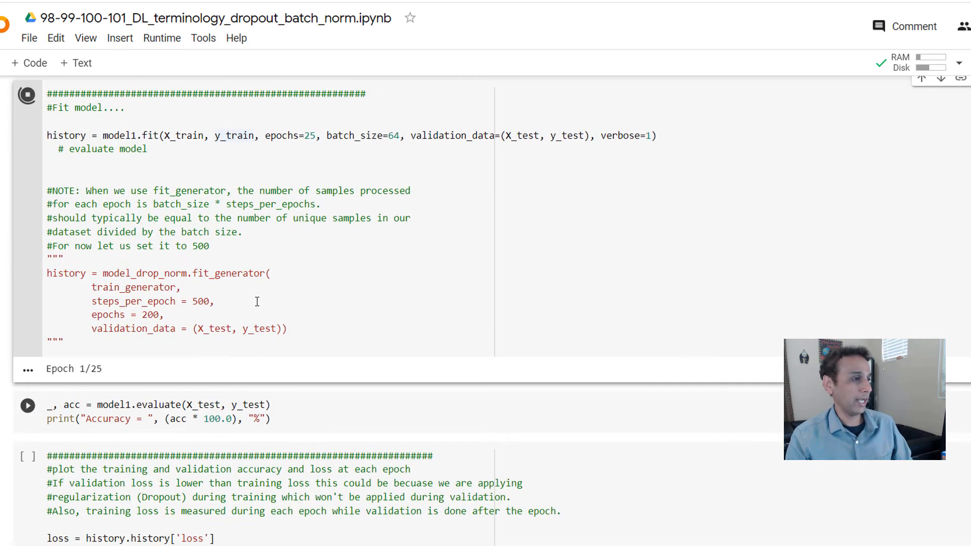
pyautogui.scroll(-3)
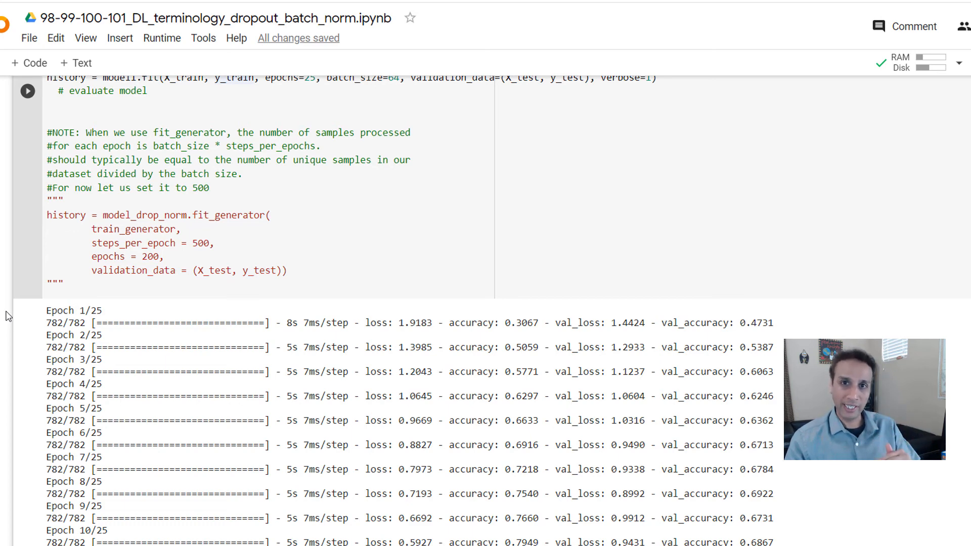
pyautogui.scroll(-3)
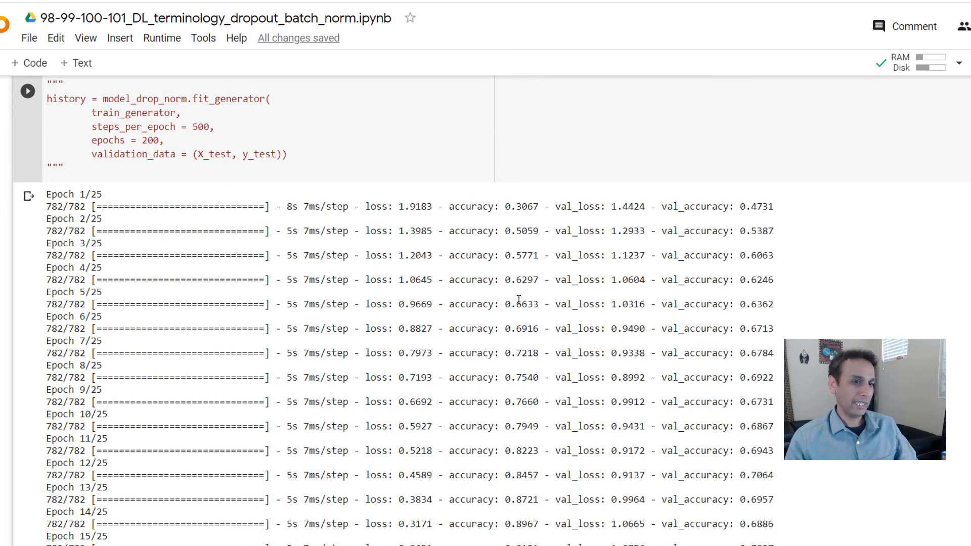
pyautogui.scroll(-3)
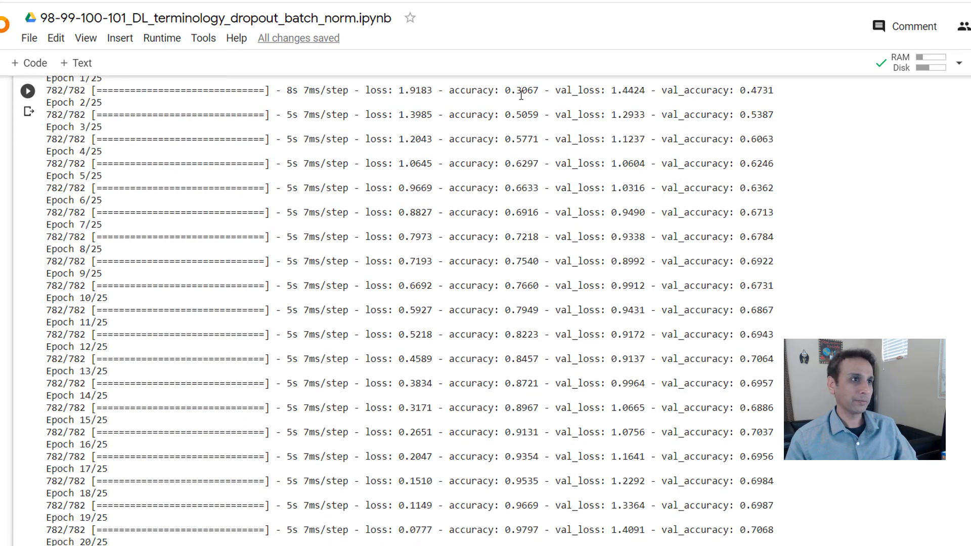
pyautogui.scroll(-3)
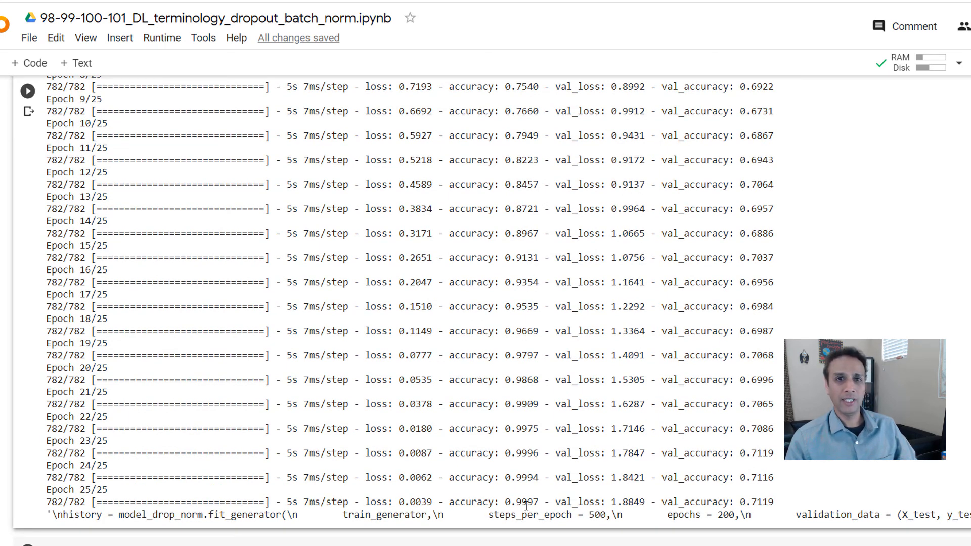
pyautogui.scroll(3)
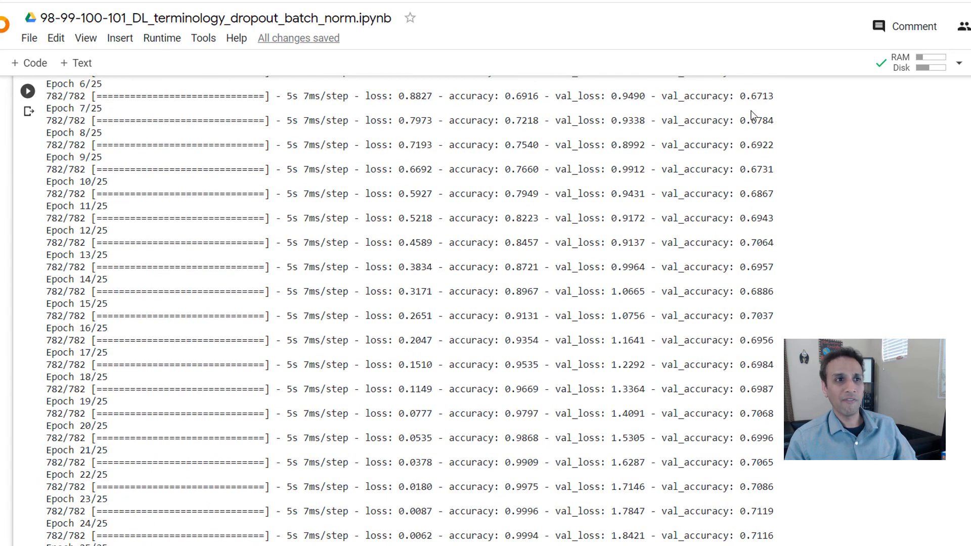
pyautogui.scroll(3)
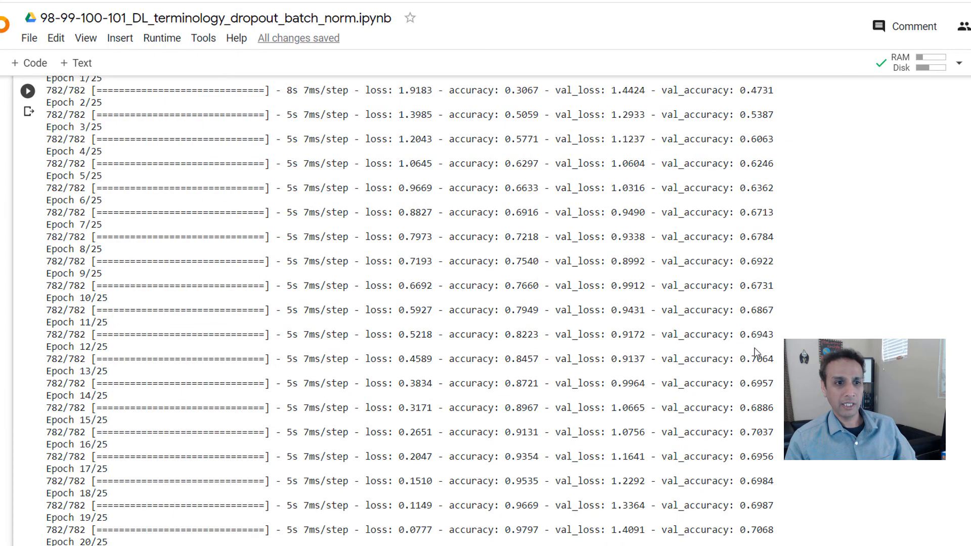
pyautogui.scroll(-3)
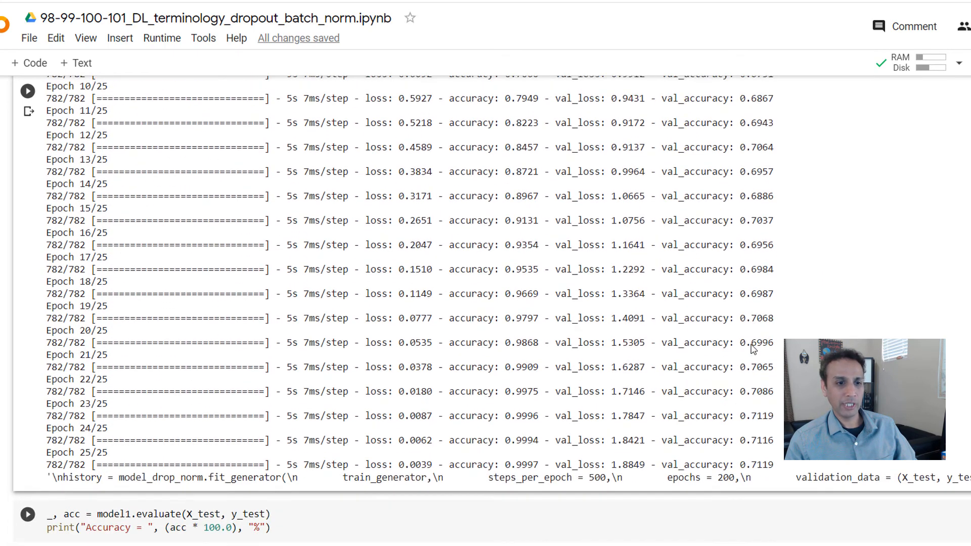
pyautogui.scroll(-3)
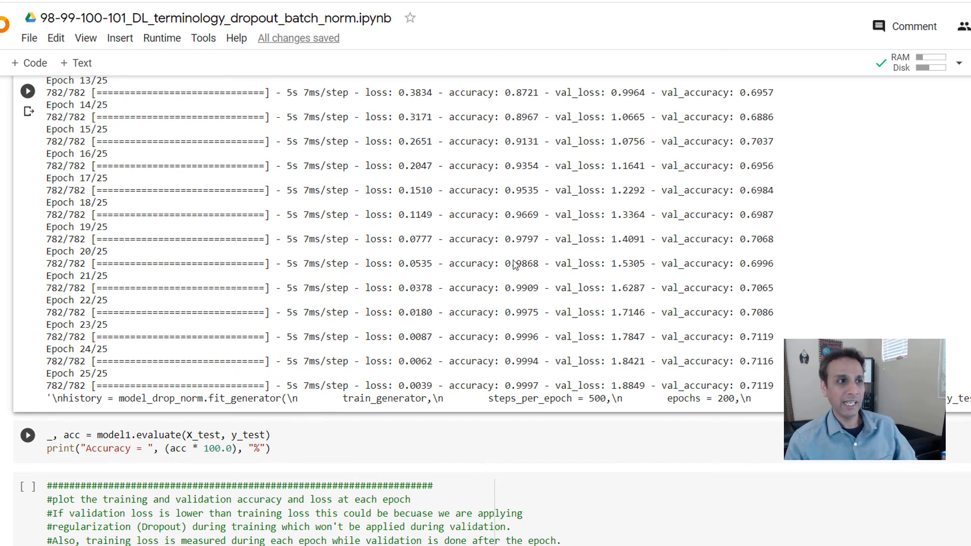
pyautogui.moveTo(681, 354)
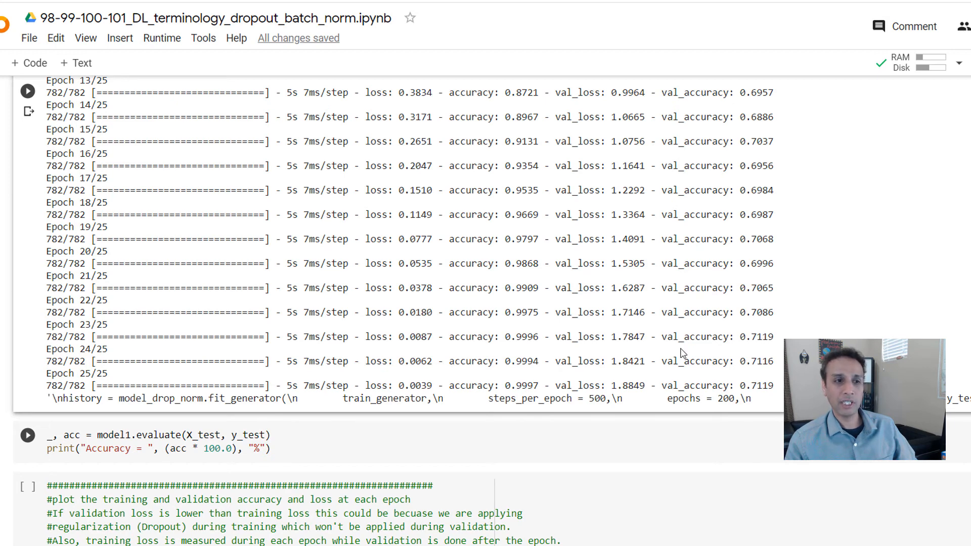
pyautogui.moveTo(374, 334)
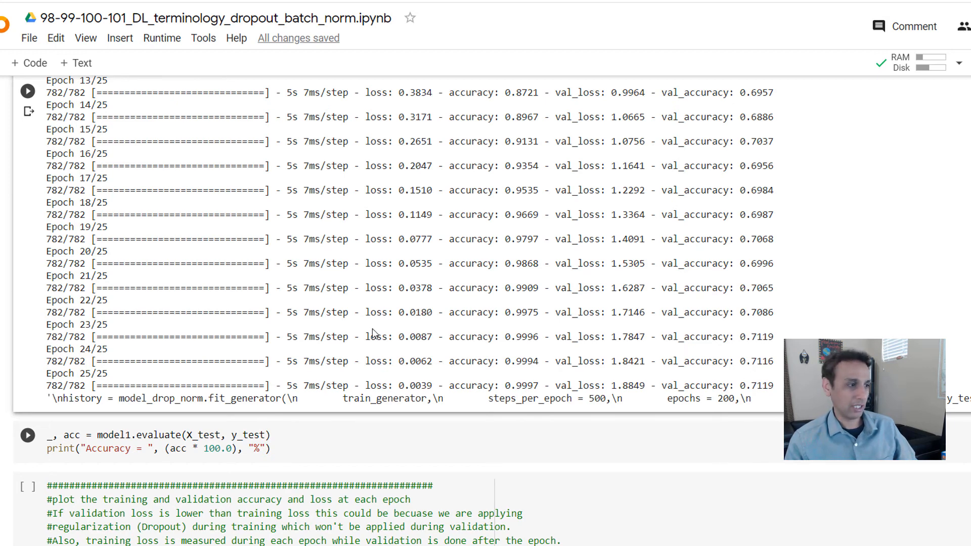
pyautogui.scroll(-3)
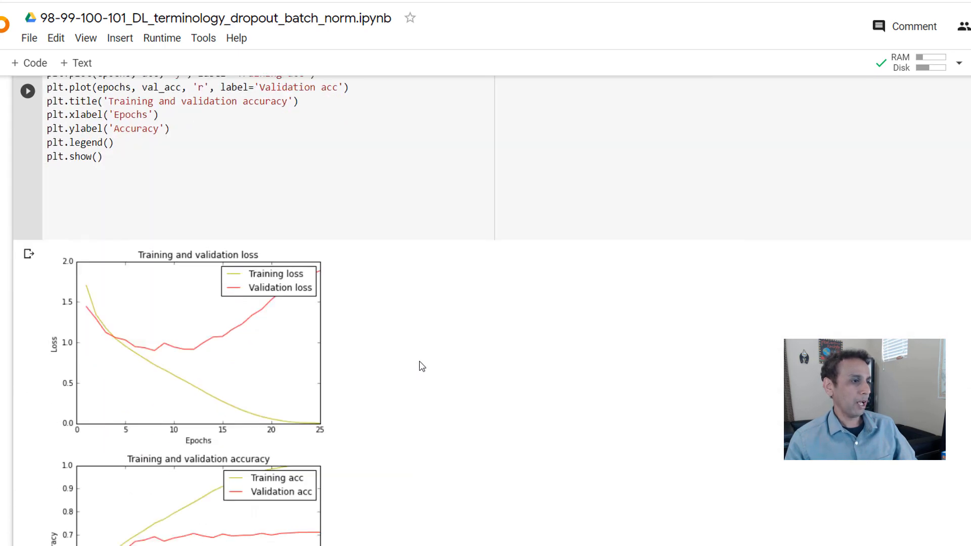
pyautogui.scroll(-3)
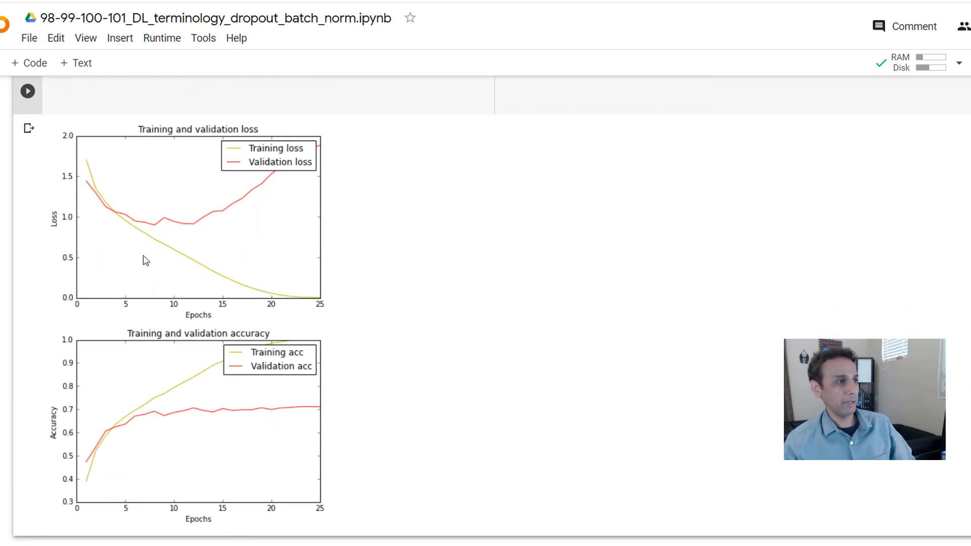
pyautogui.moveTo(234, 287)
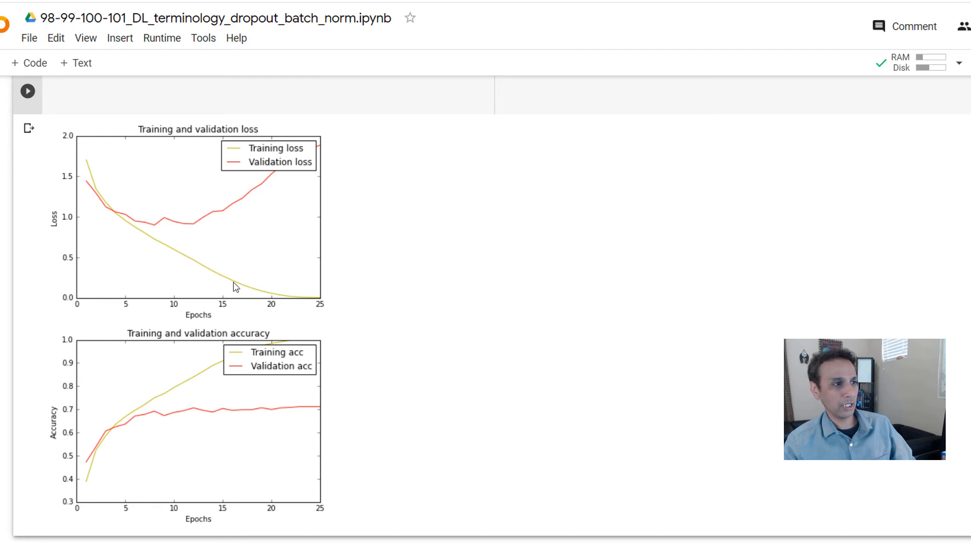
pyautogui.moveTo(265, 149)
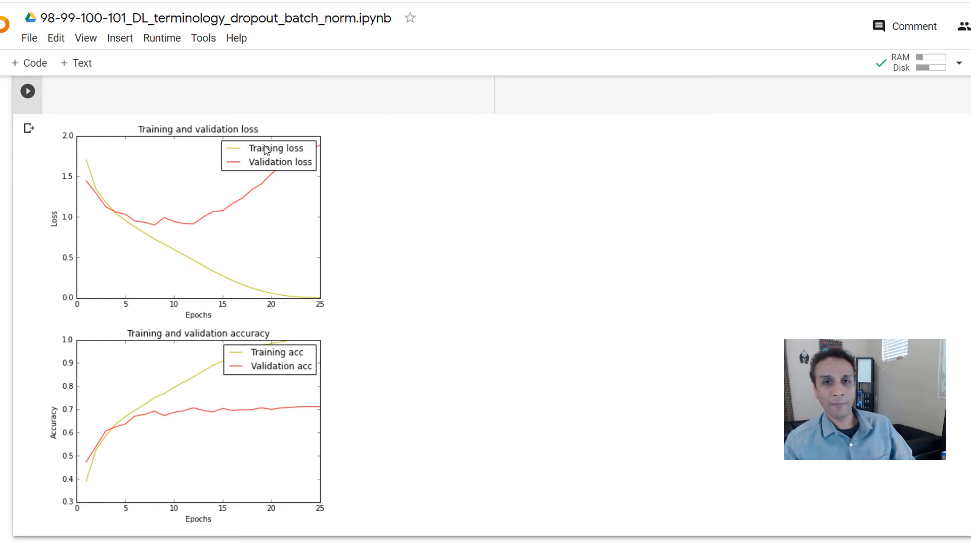
pyautogui.moveTo(282, 176)
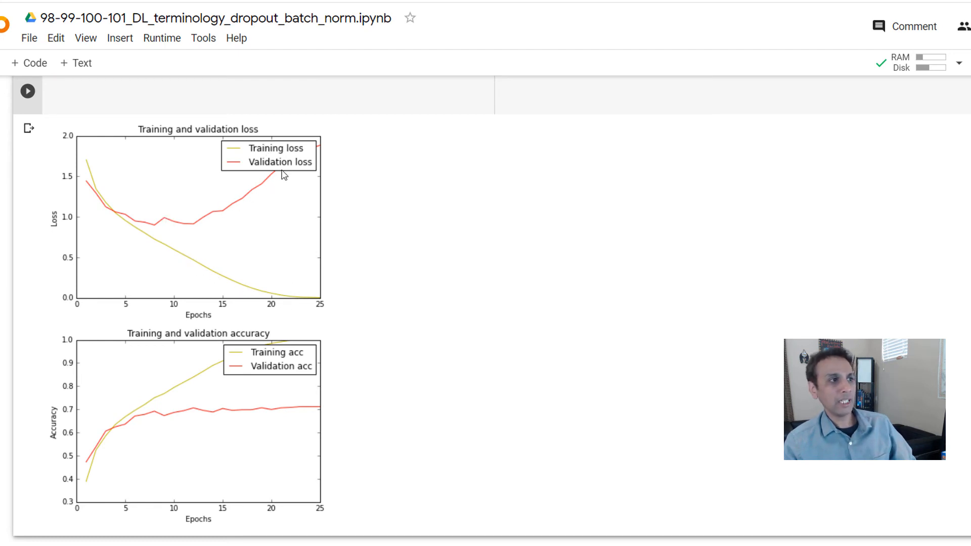
pyautogui.moveTo(193, 228)
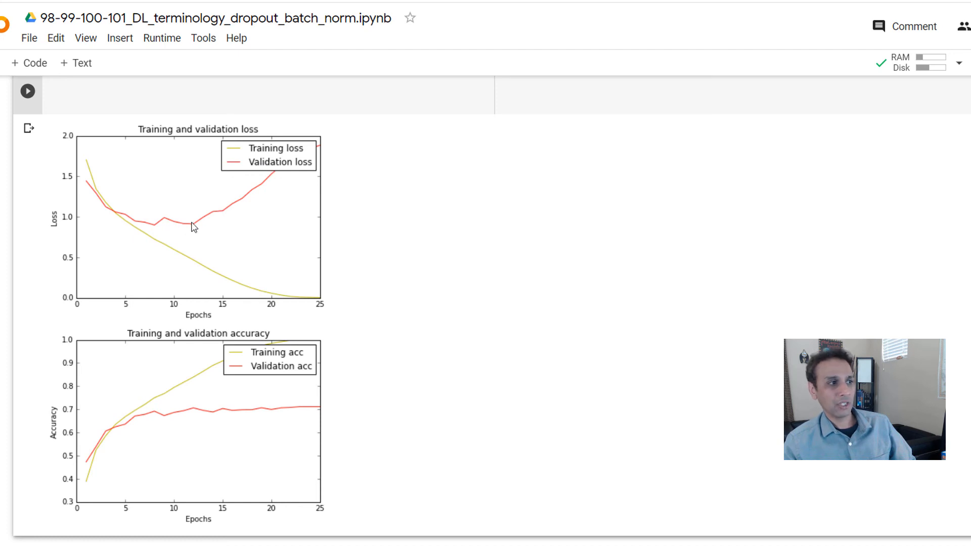
pyautogui.moveTo(215, 287)
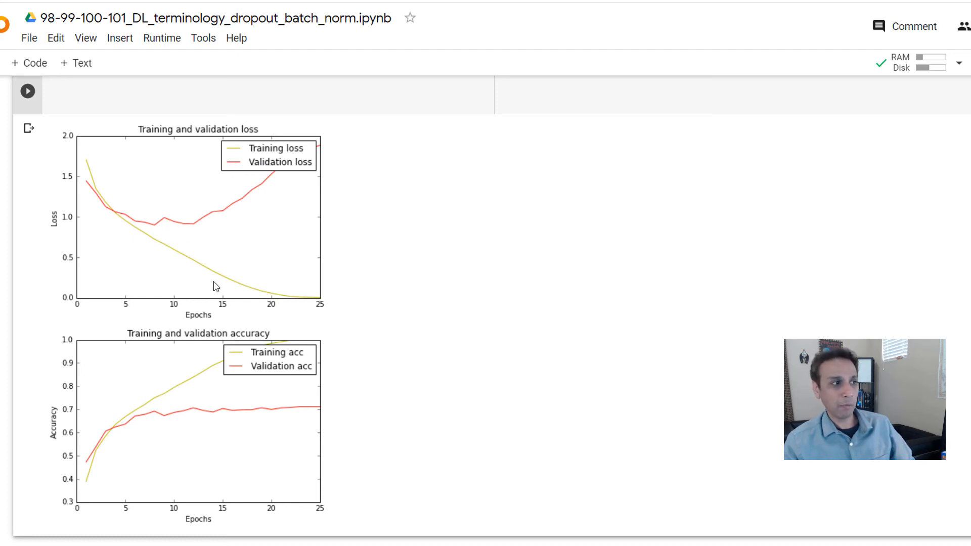
pyautogui.moveTo(261, 293)
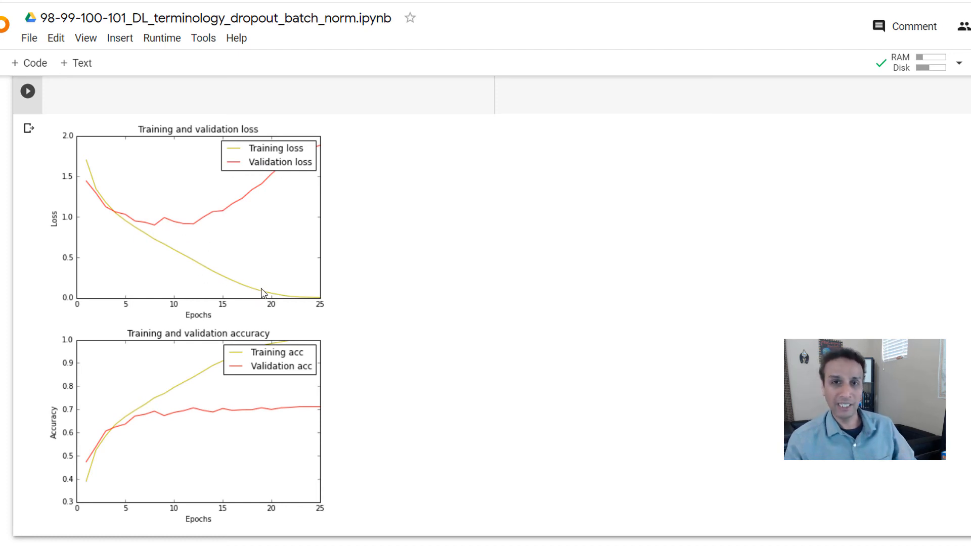
pyautogui.moveTo(221, 317)
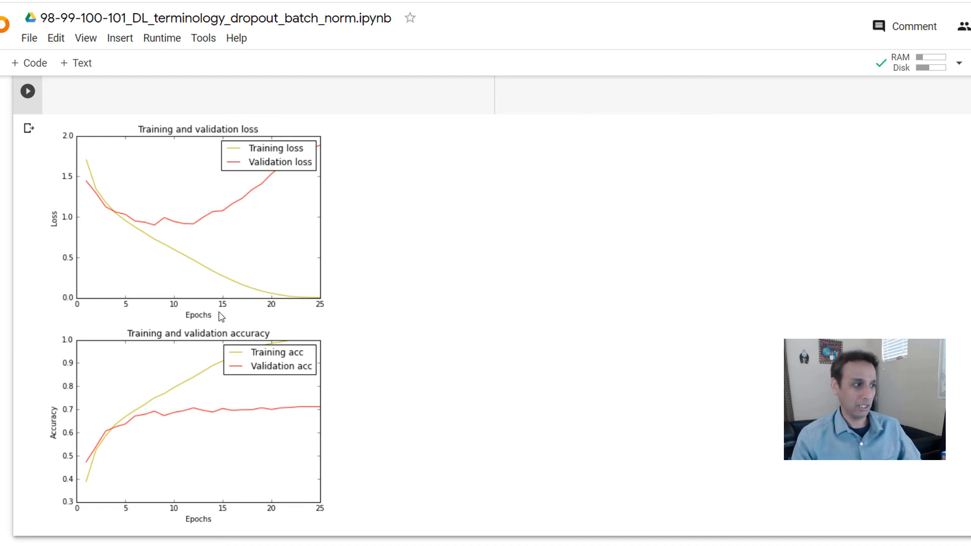
pyautogui.moveTo(228, 416)
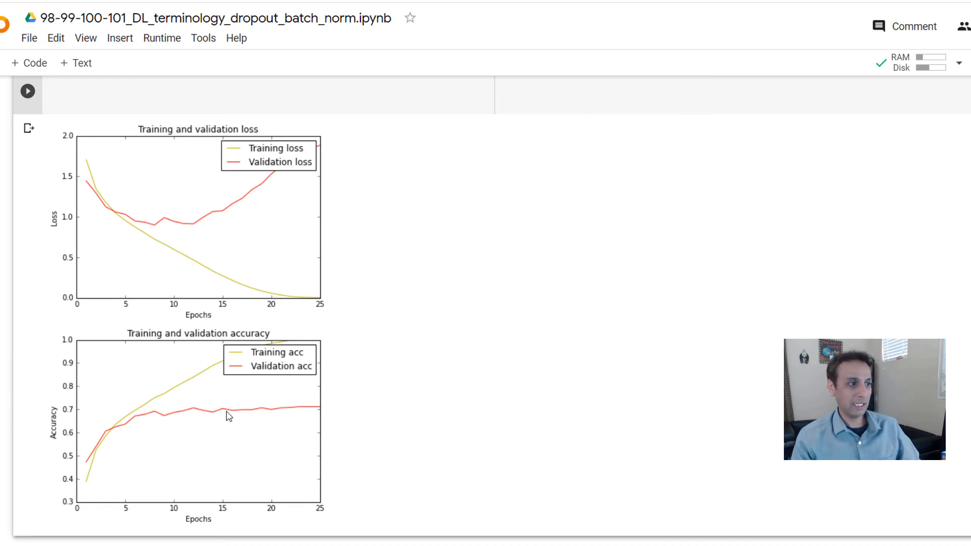
pyautogui.moveTo(143, 438)
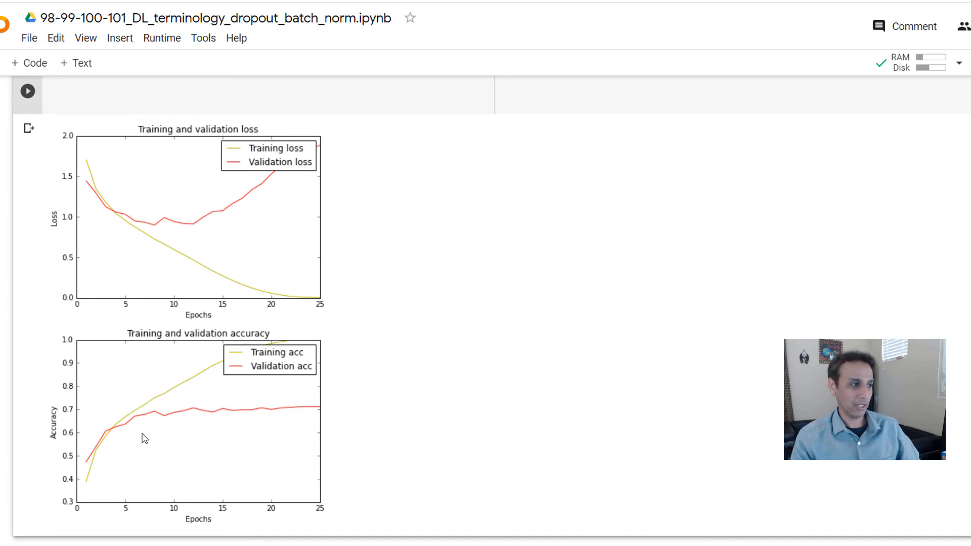
pyautogui.moveTo(131, 430)
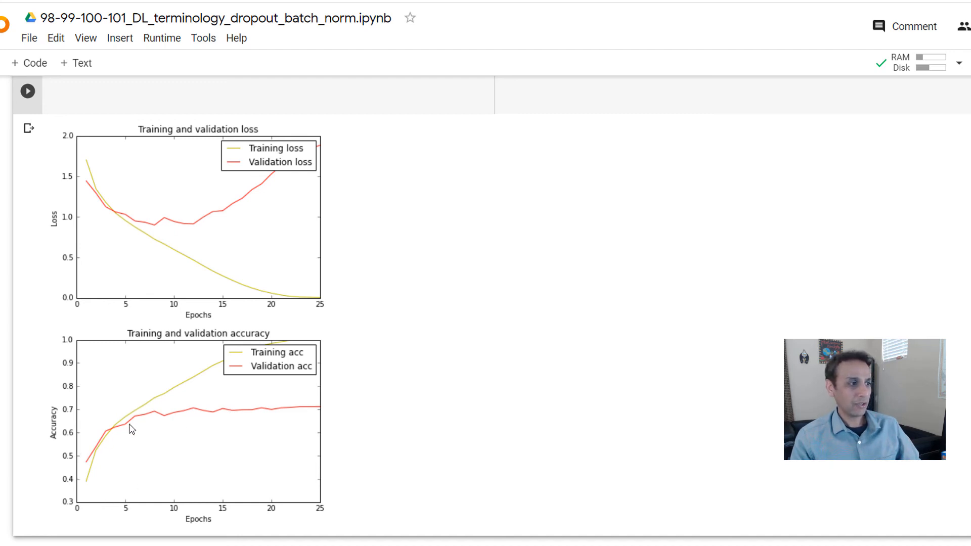
pyautogui.moveTo(298, 410)
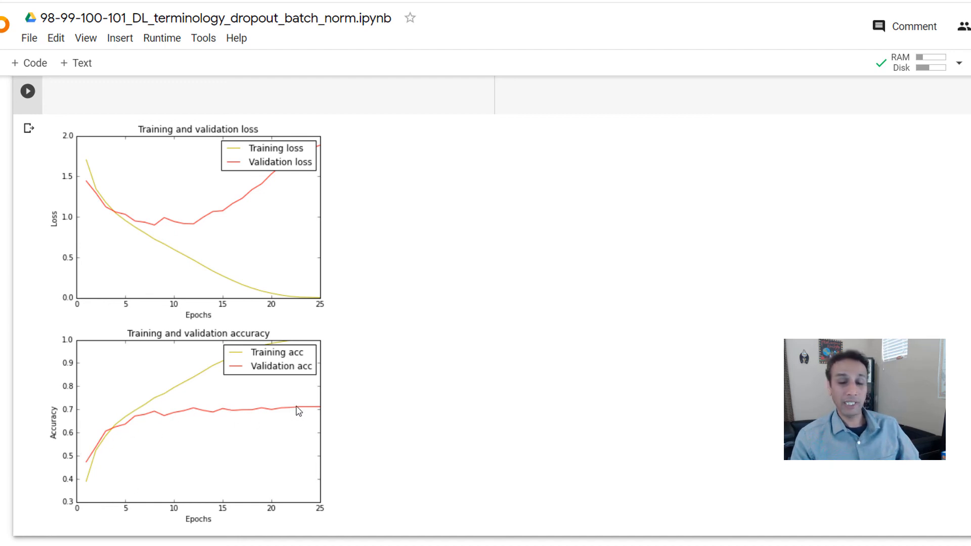
pyautogui.moveTo(268, 351)
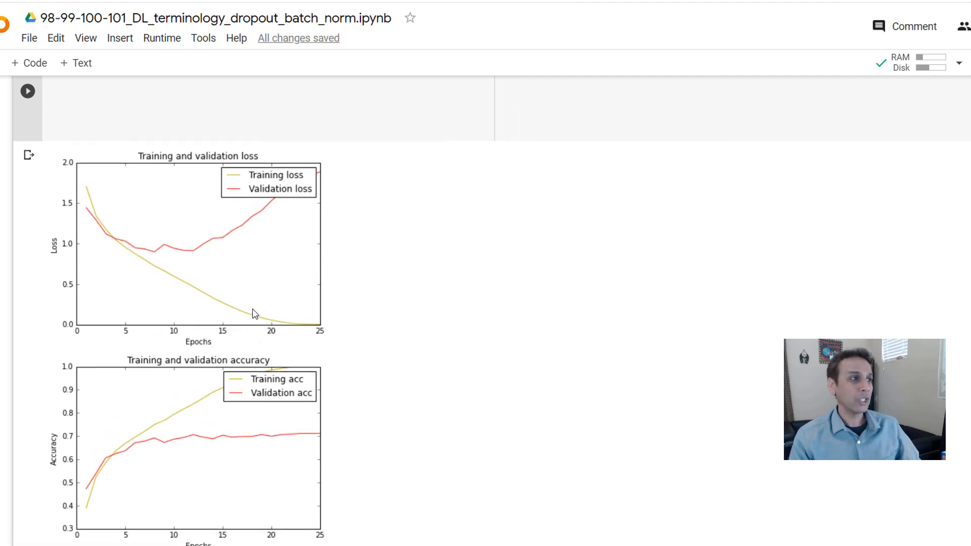
# - Edit the model cell's dropout line to read drop=0.25
pyautogui.scroll(3)
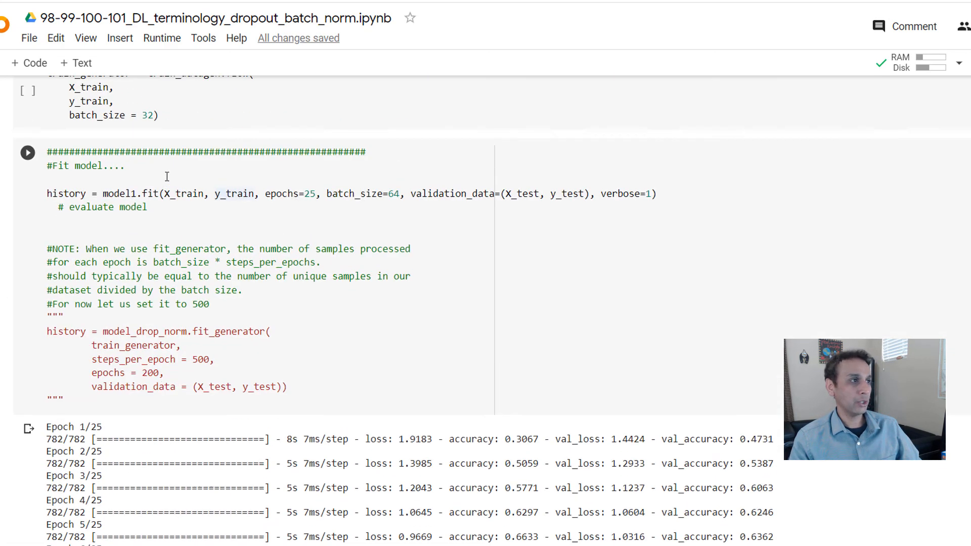
pyautogui.scroll(3)
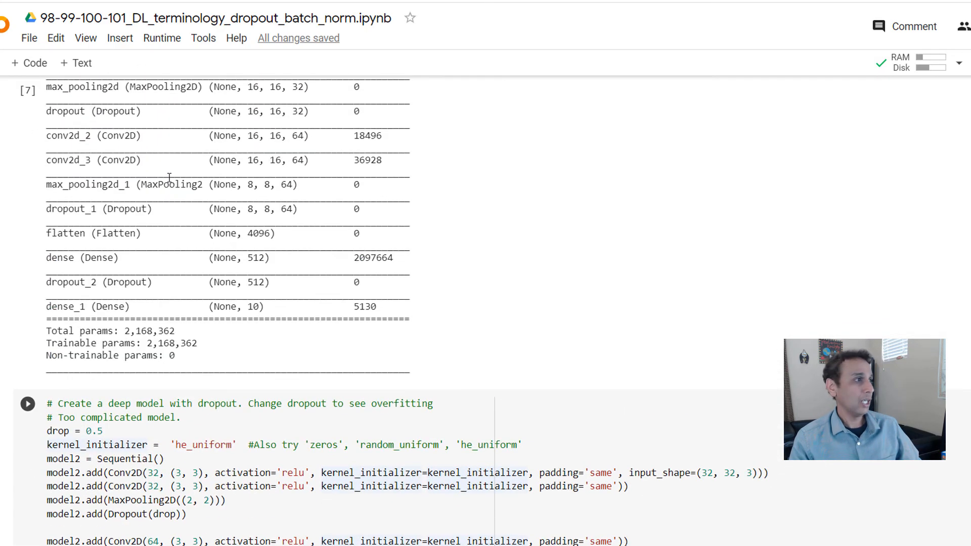
pyautogui.scroll(3)
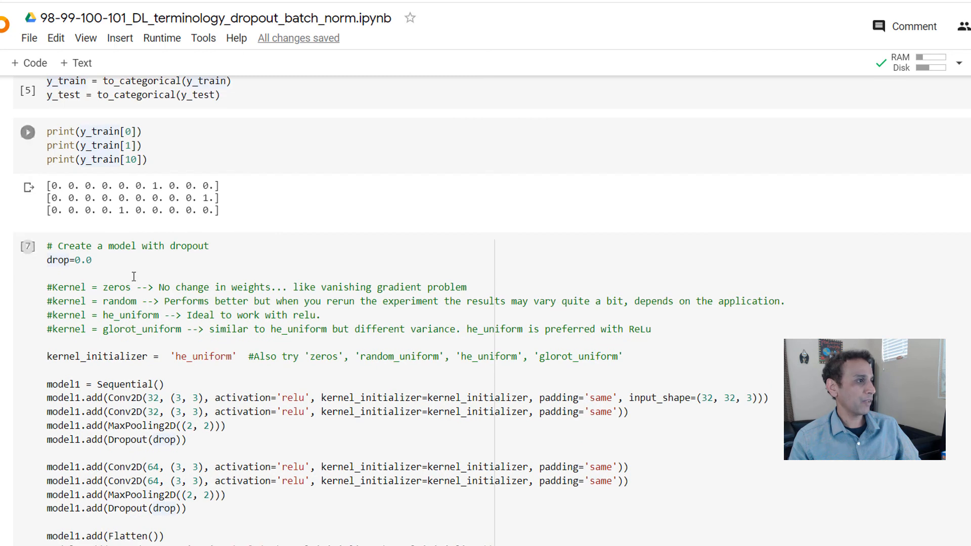
pyautogui.write('2')
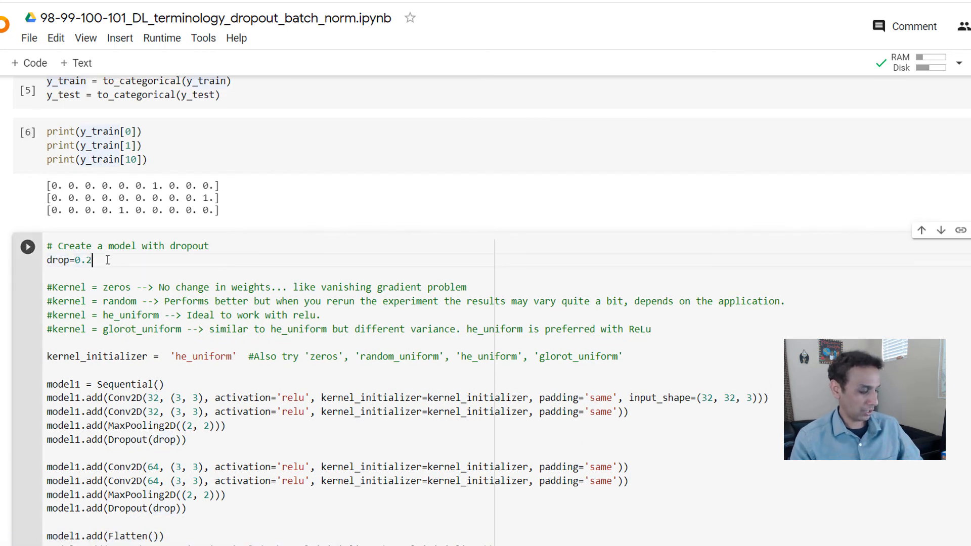
pyautogui.write('5')
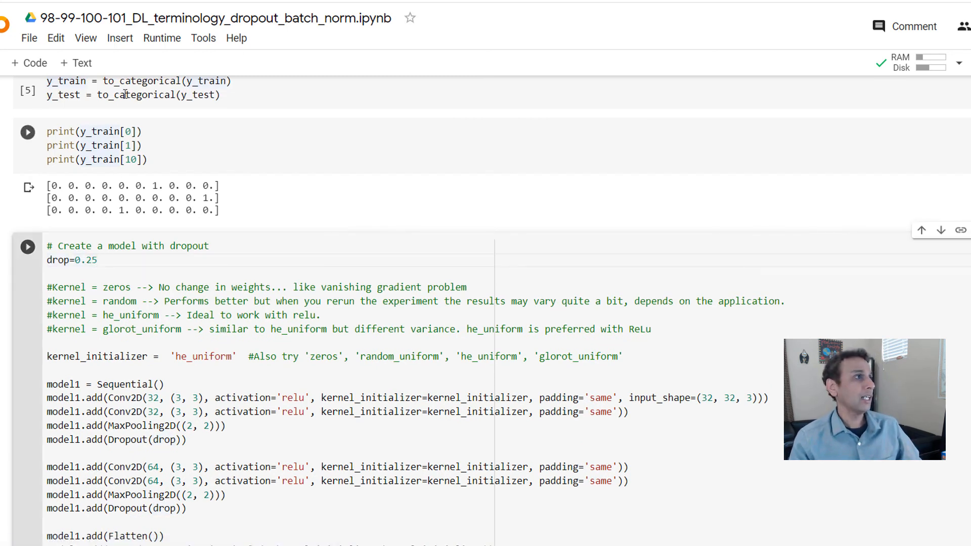
pyautogui.click(162, 38)
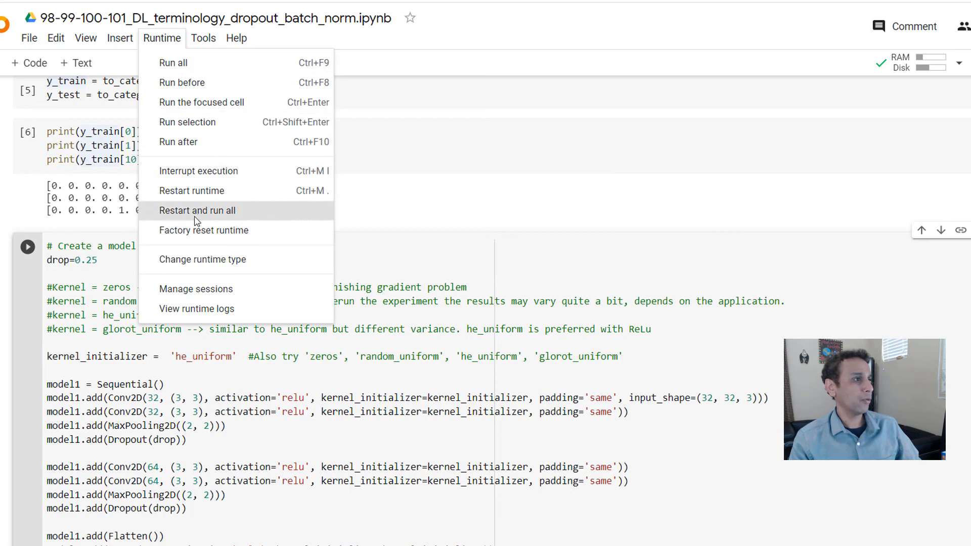
# - Choose Restart and run all, confirm with YES, and scroll down to the retraining cell
pyautogui.click(197, 210)
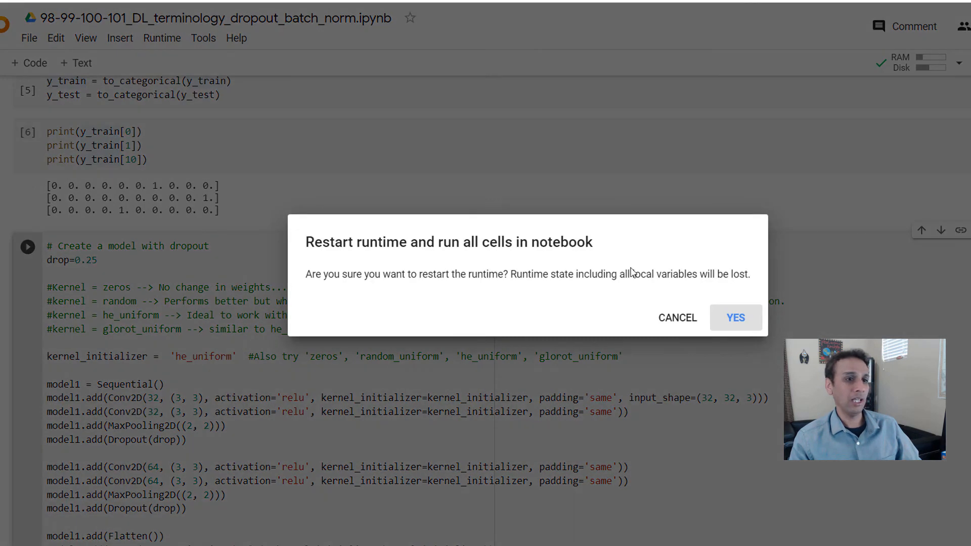
pyautogui.click(734, 317)
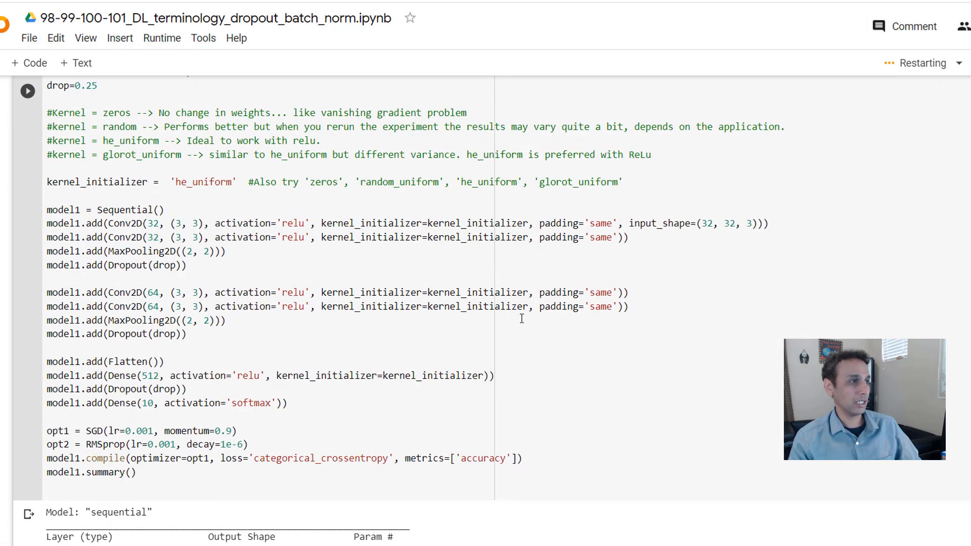
pyautogui.scroll(-3)
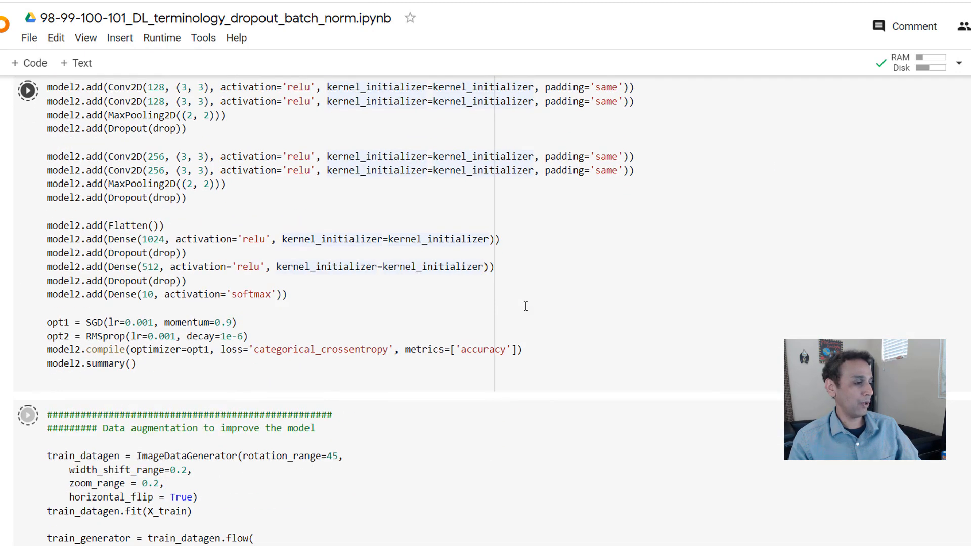
pyautogui.scroll(-3)
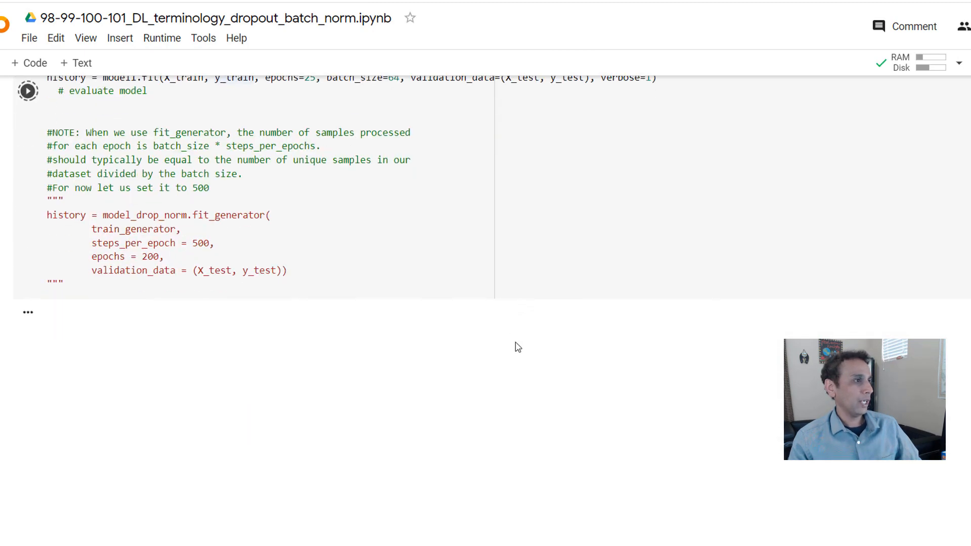
pyautogui.scroll(-3)
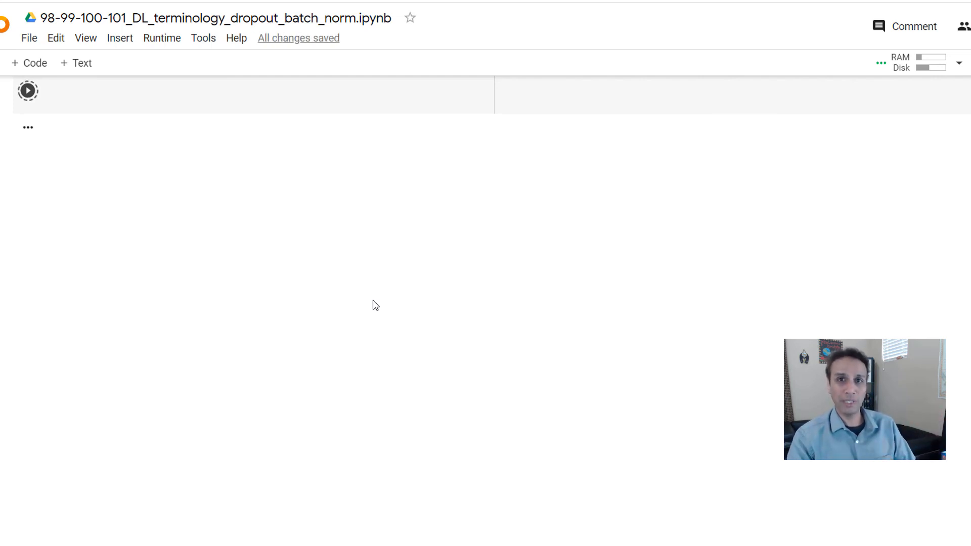
# - Inspect the dropout-0.25 loss and accuracy plots, where training and validation curves track closely
pyautogui.click(28, 91)
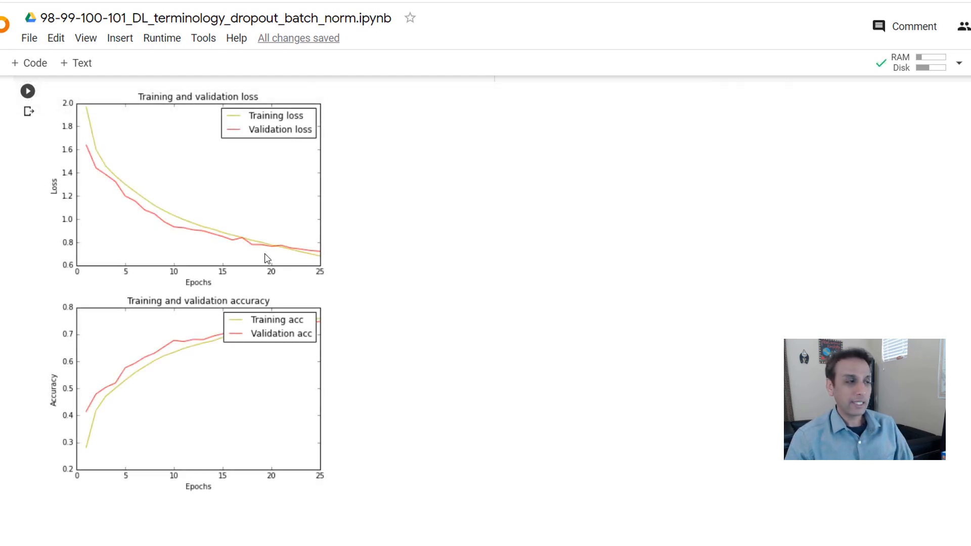
pyautogui.moveTo(212, 228)
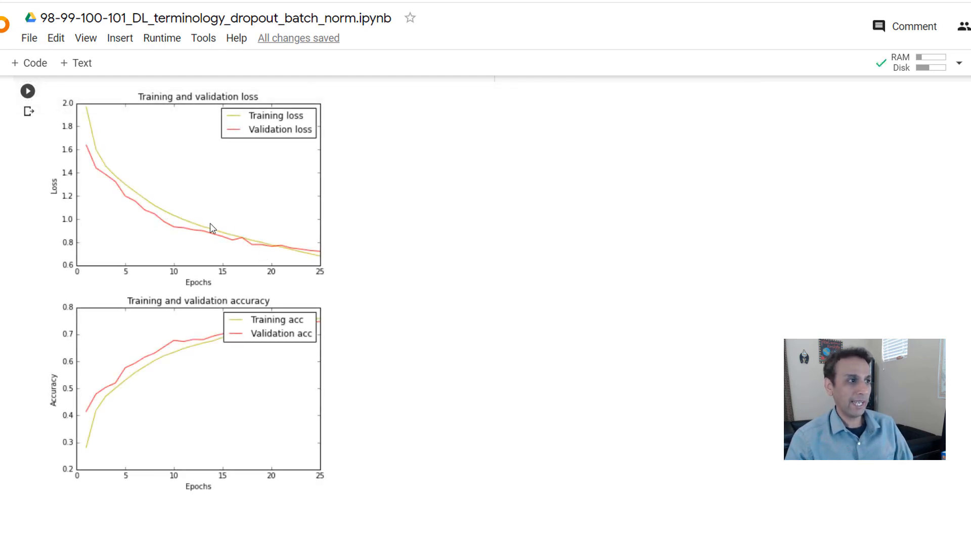
pyautogui.moveTo(312, 257)
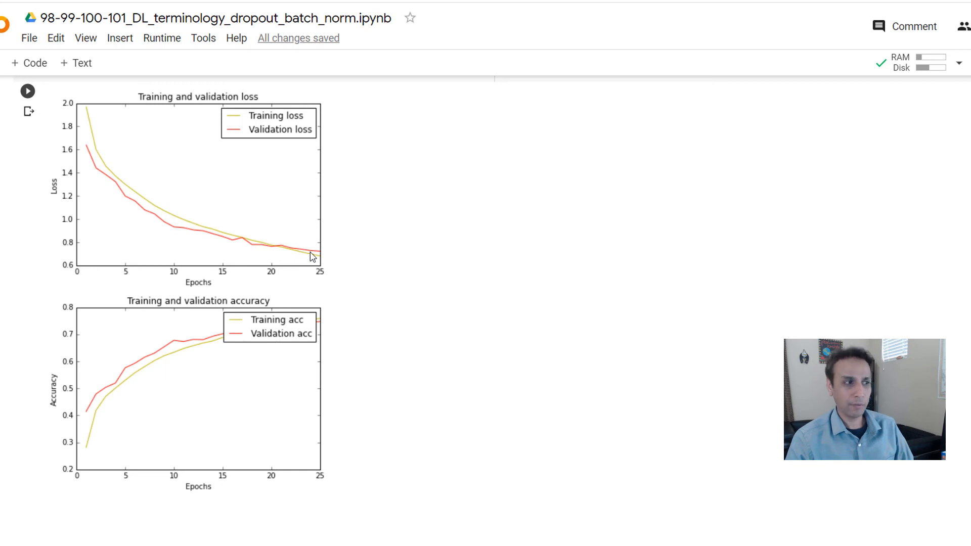
pyautogui.moveTo(262, 248)
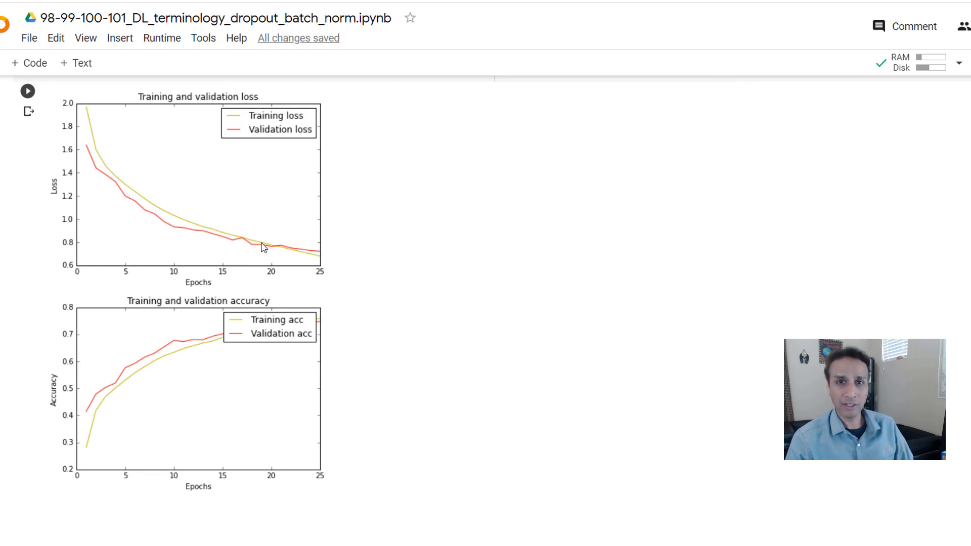
pyautogui.moveTo(435, 275)
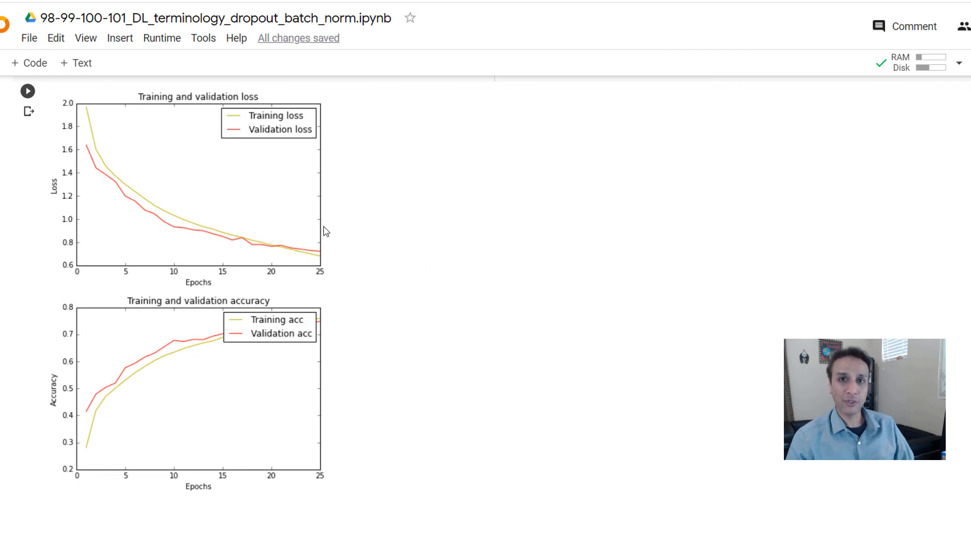
pyautogui.moveTo(434, 276)
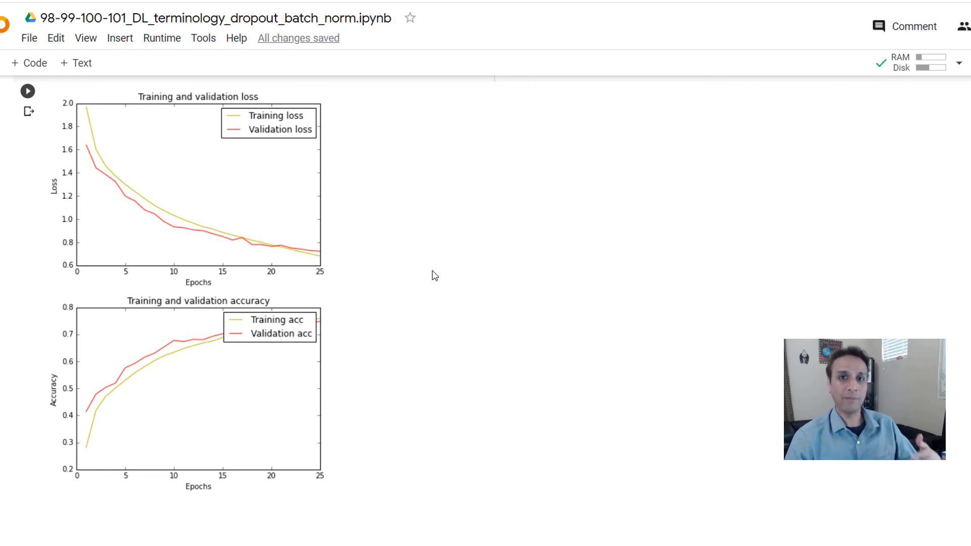
pyautogui.moveTo(423, 306)
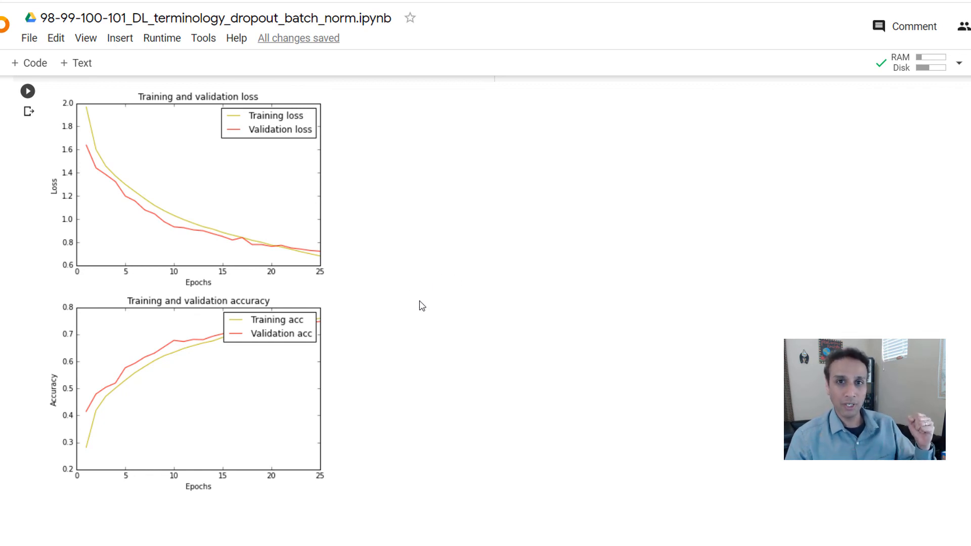
pyautogui.moveTo(242, 251)
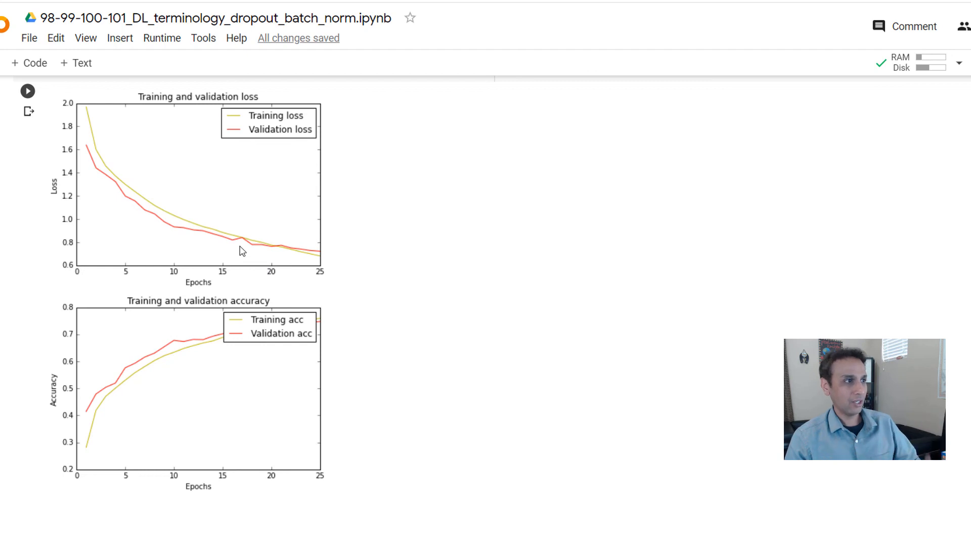
pyautogui.moveTo(240, 242)
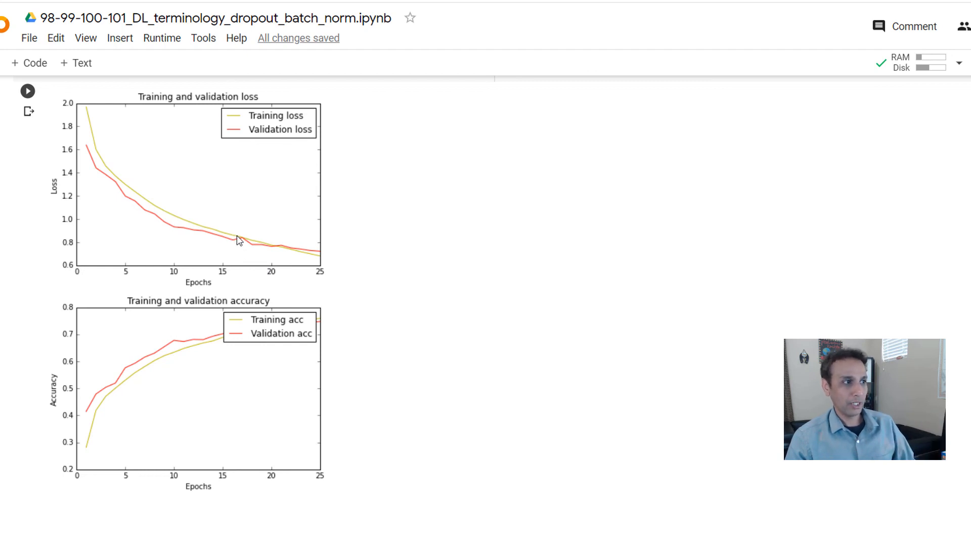
pyautogui.moveTo(431, 272)
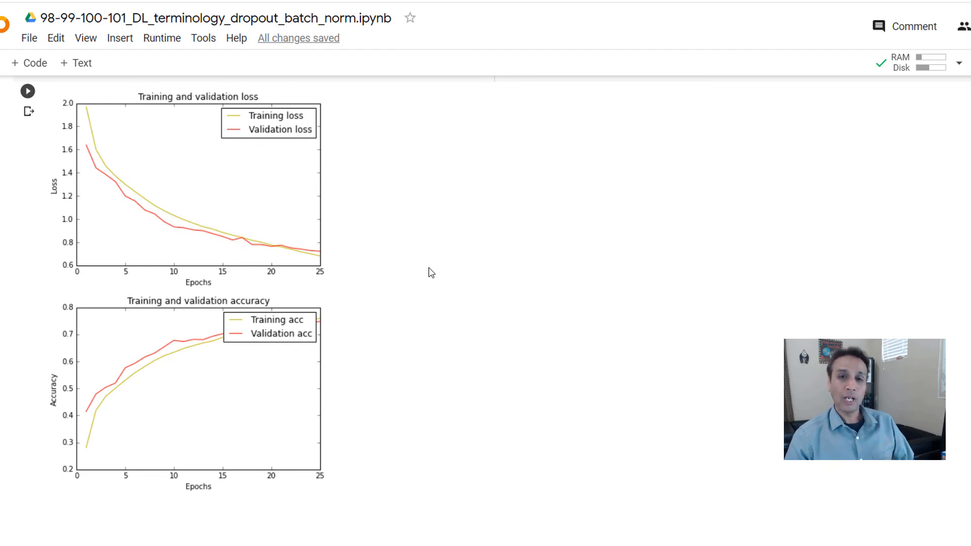
pyautogui.moveTo(453, 278)
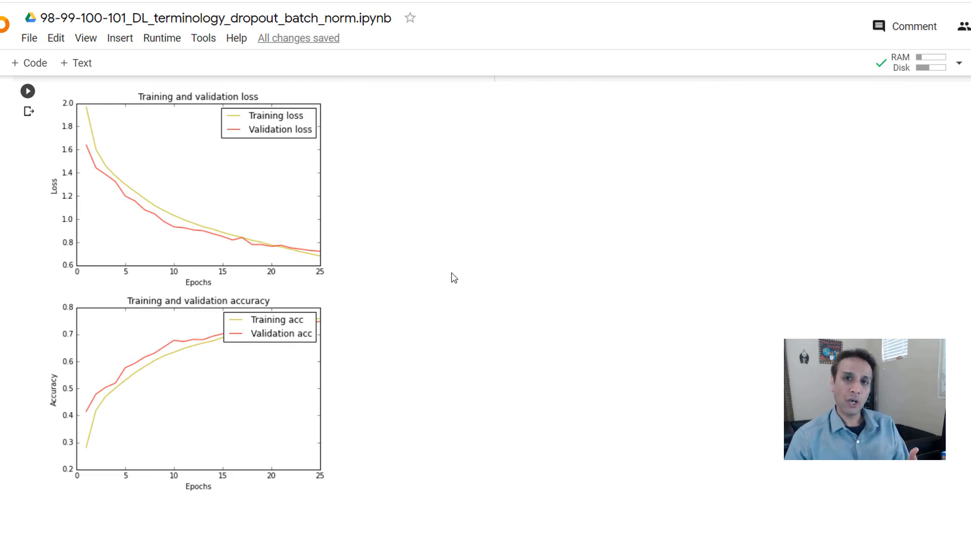
pyautogui.scroll(-3)
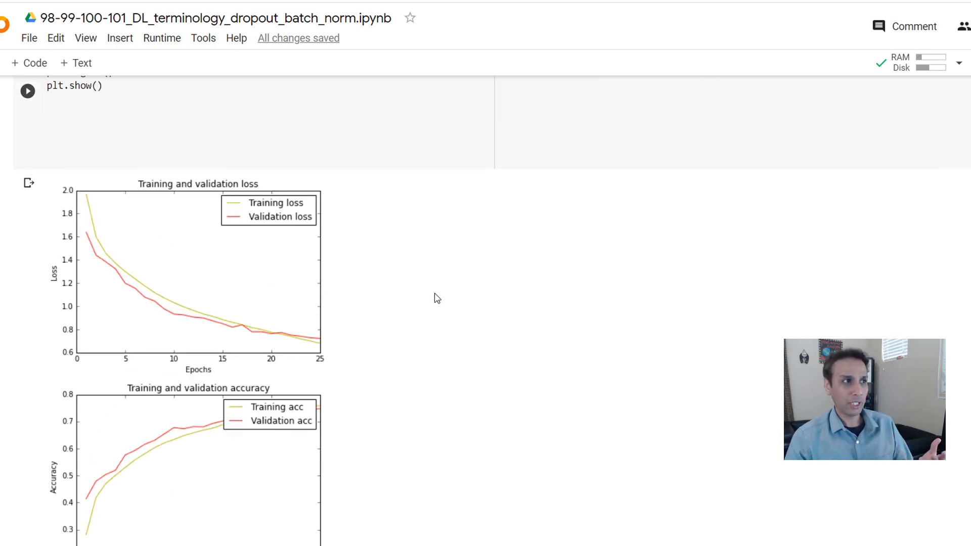
pyautogui.scroll(3)
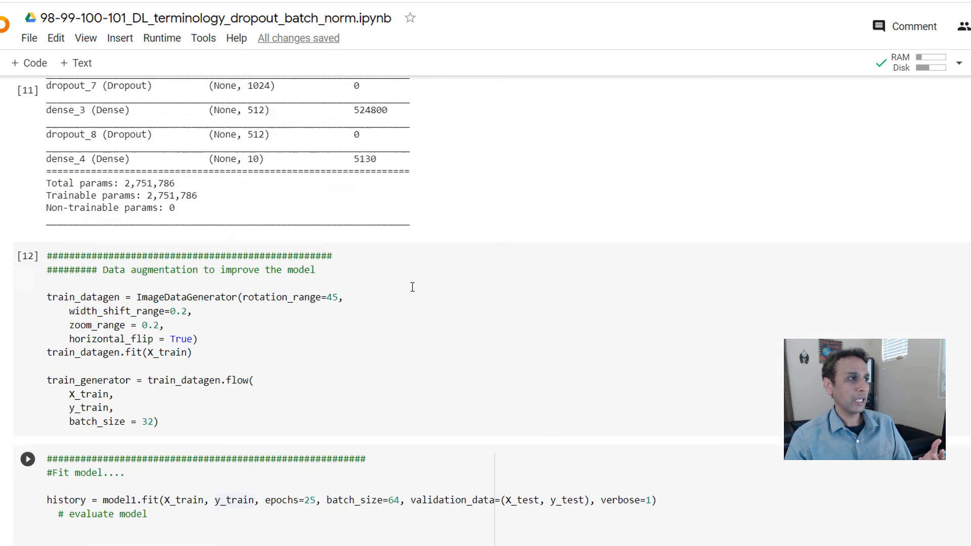
pyautogui.scroll(3)
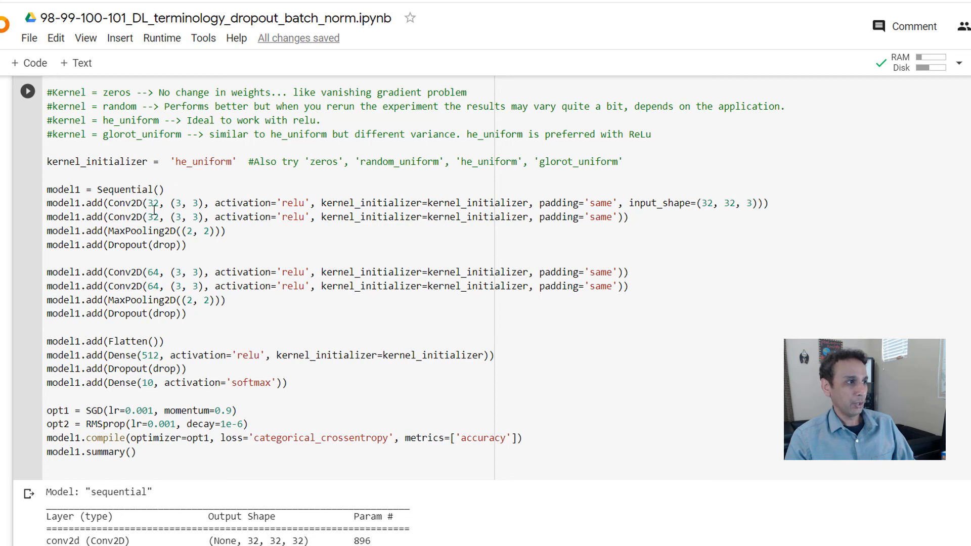
pyautogui.moveTo(140, 264)
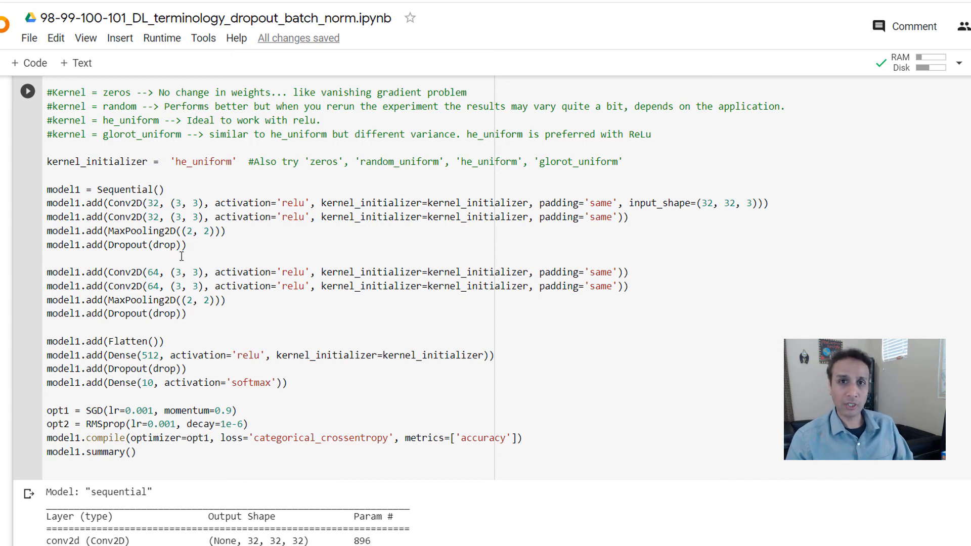
pyautogui.moveTo(185, 257)
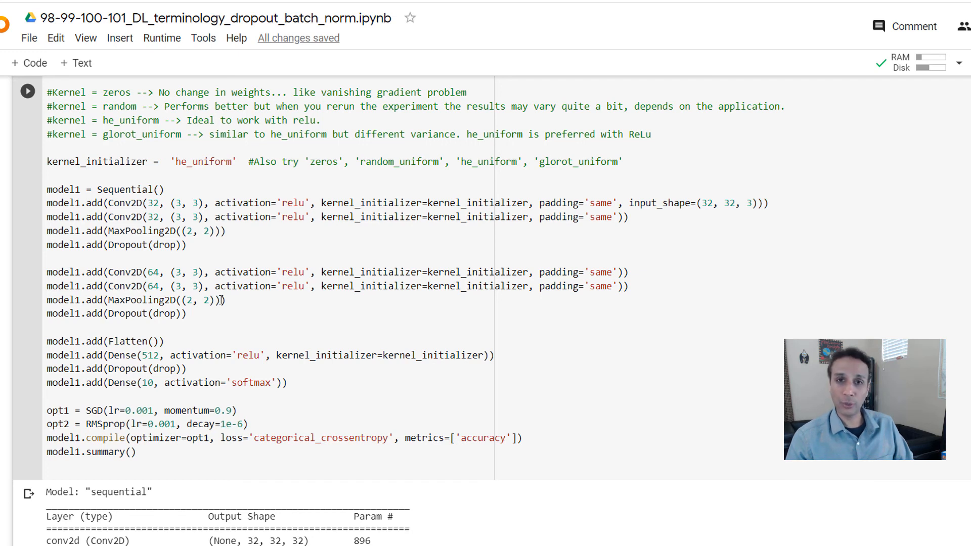
pyautogui.moveTo(294, 332)
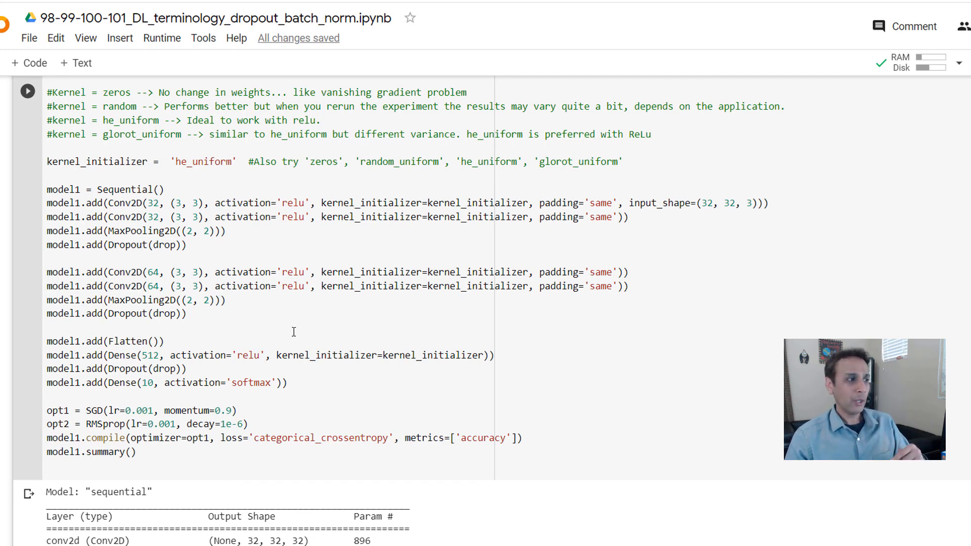
pyautogui.click(49, 328)
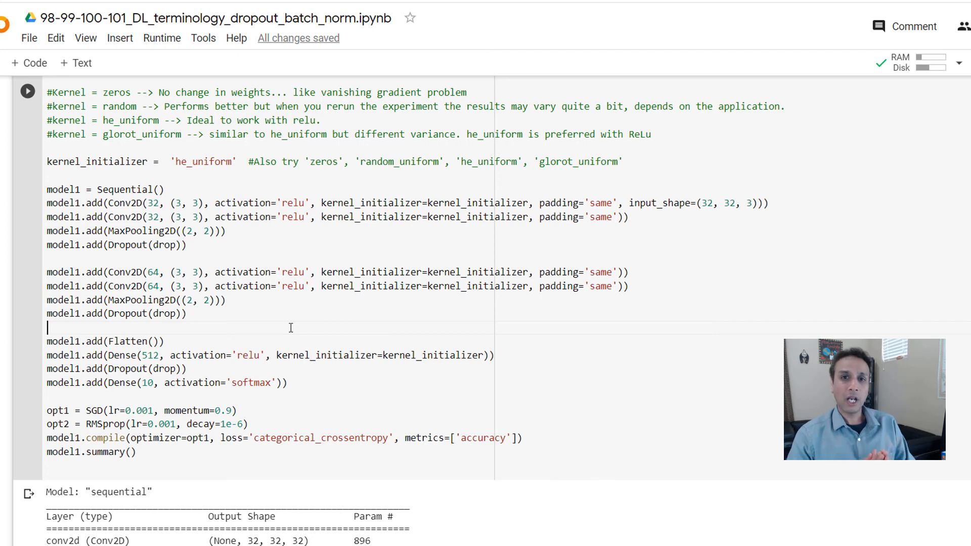